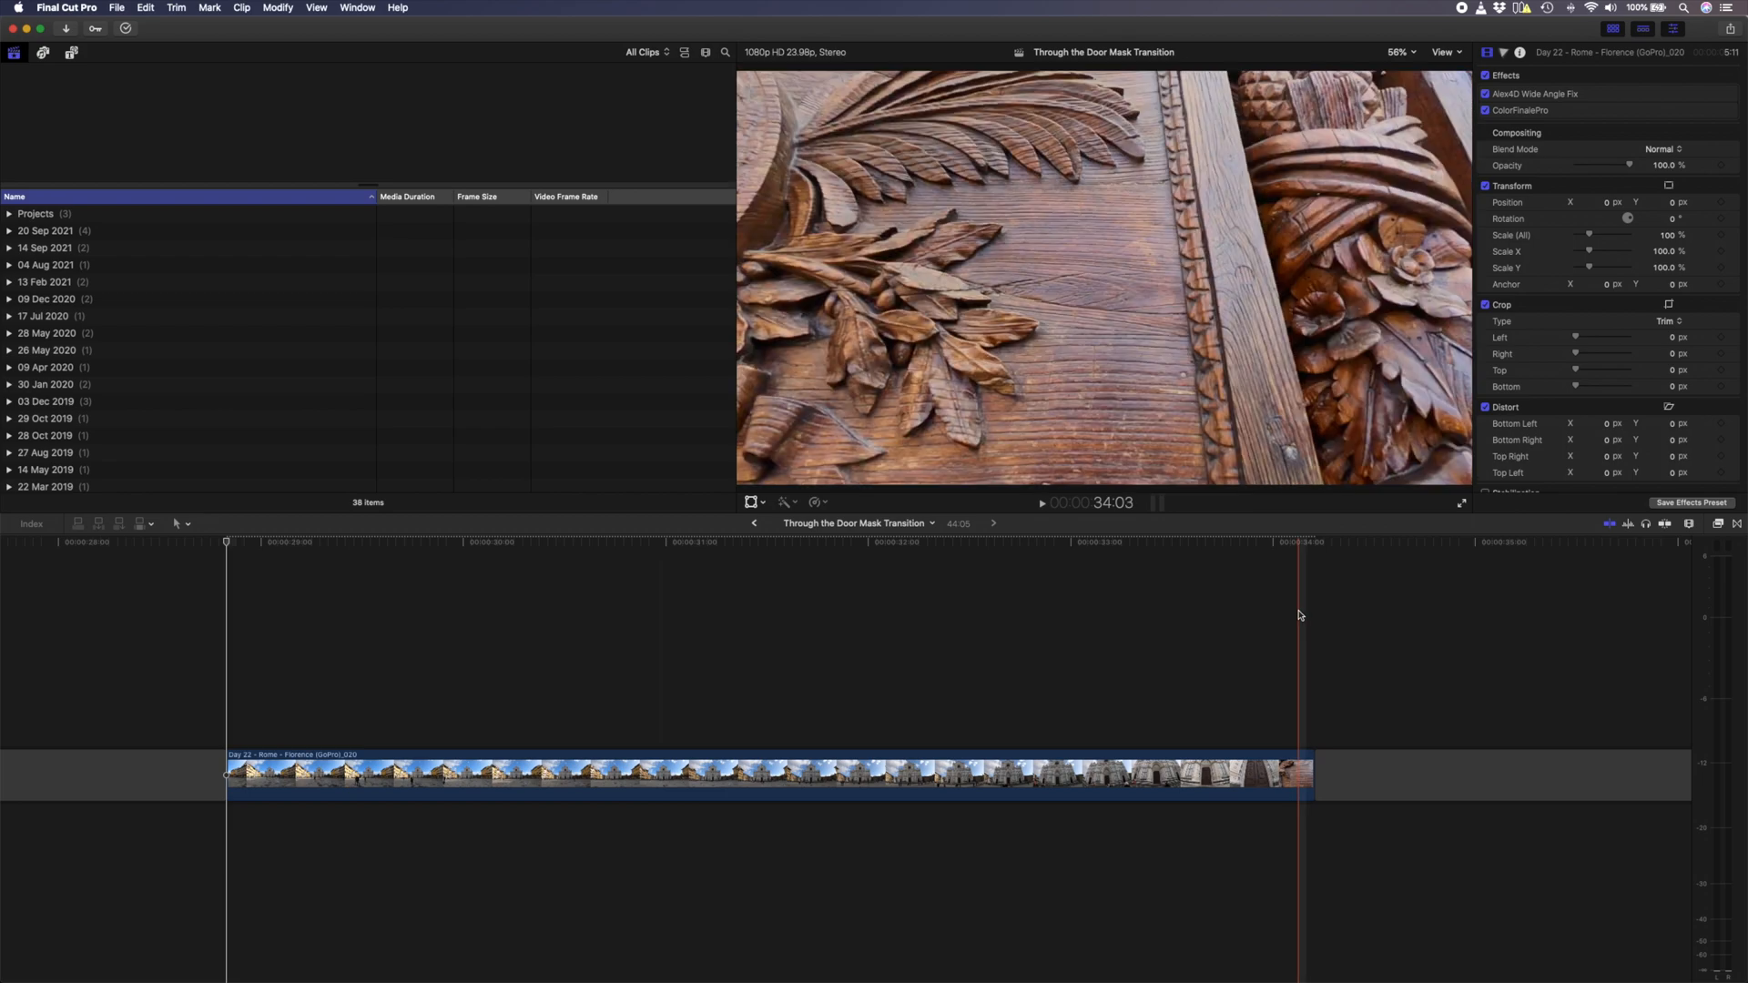
Set the Florence church clip to Fast speed so it shortens to about three seconds
{"action": "left_click", "coordinate": [393, 775]}
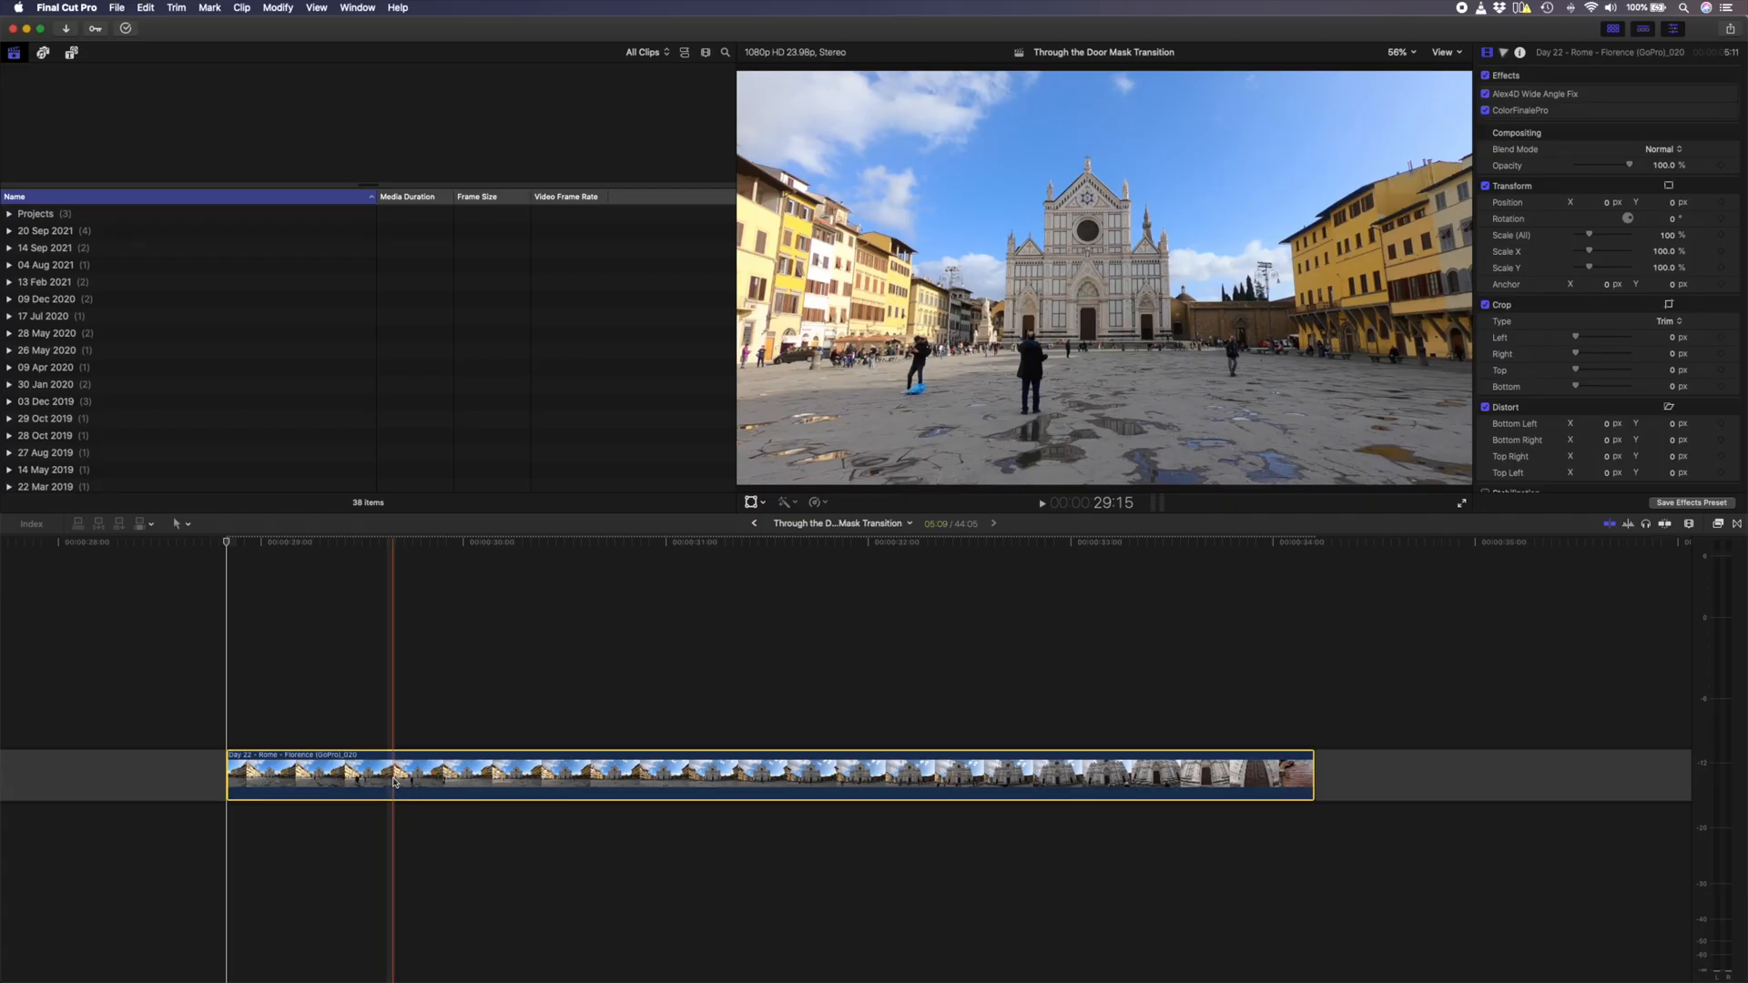
{"action": "key", "text": "cmd+r"}
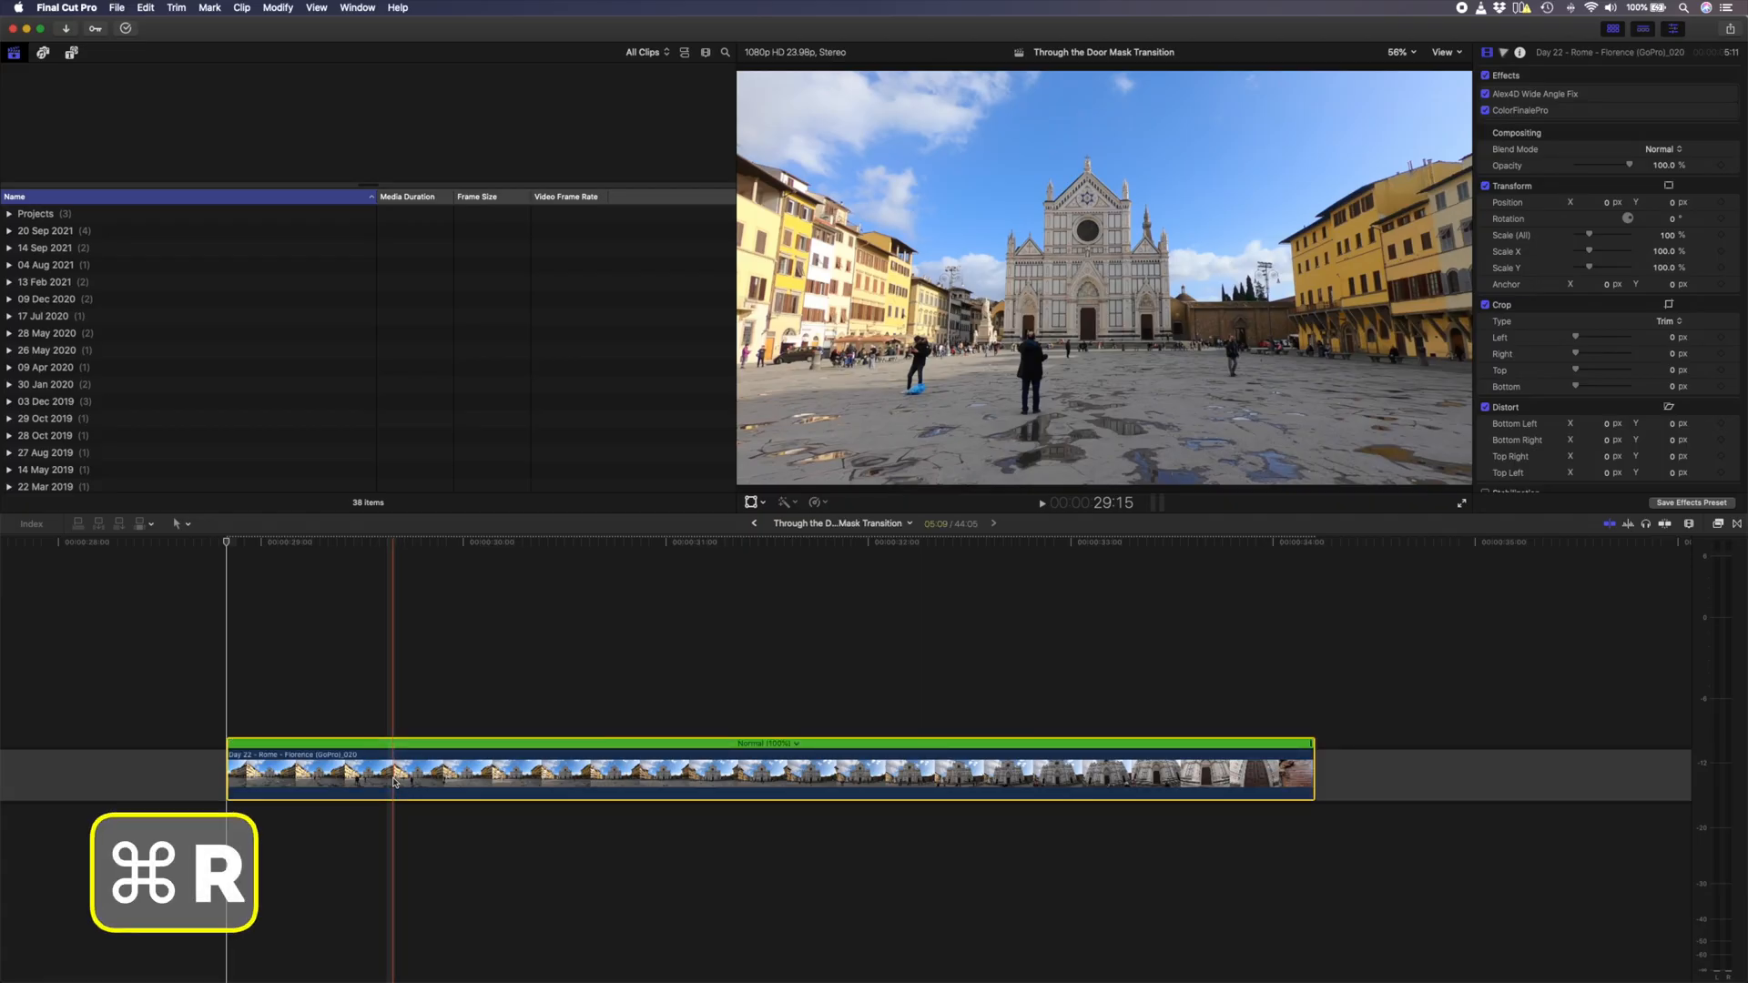
{"action": "key", "text": "cmd+r"}
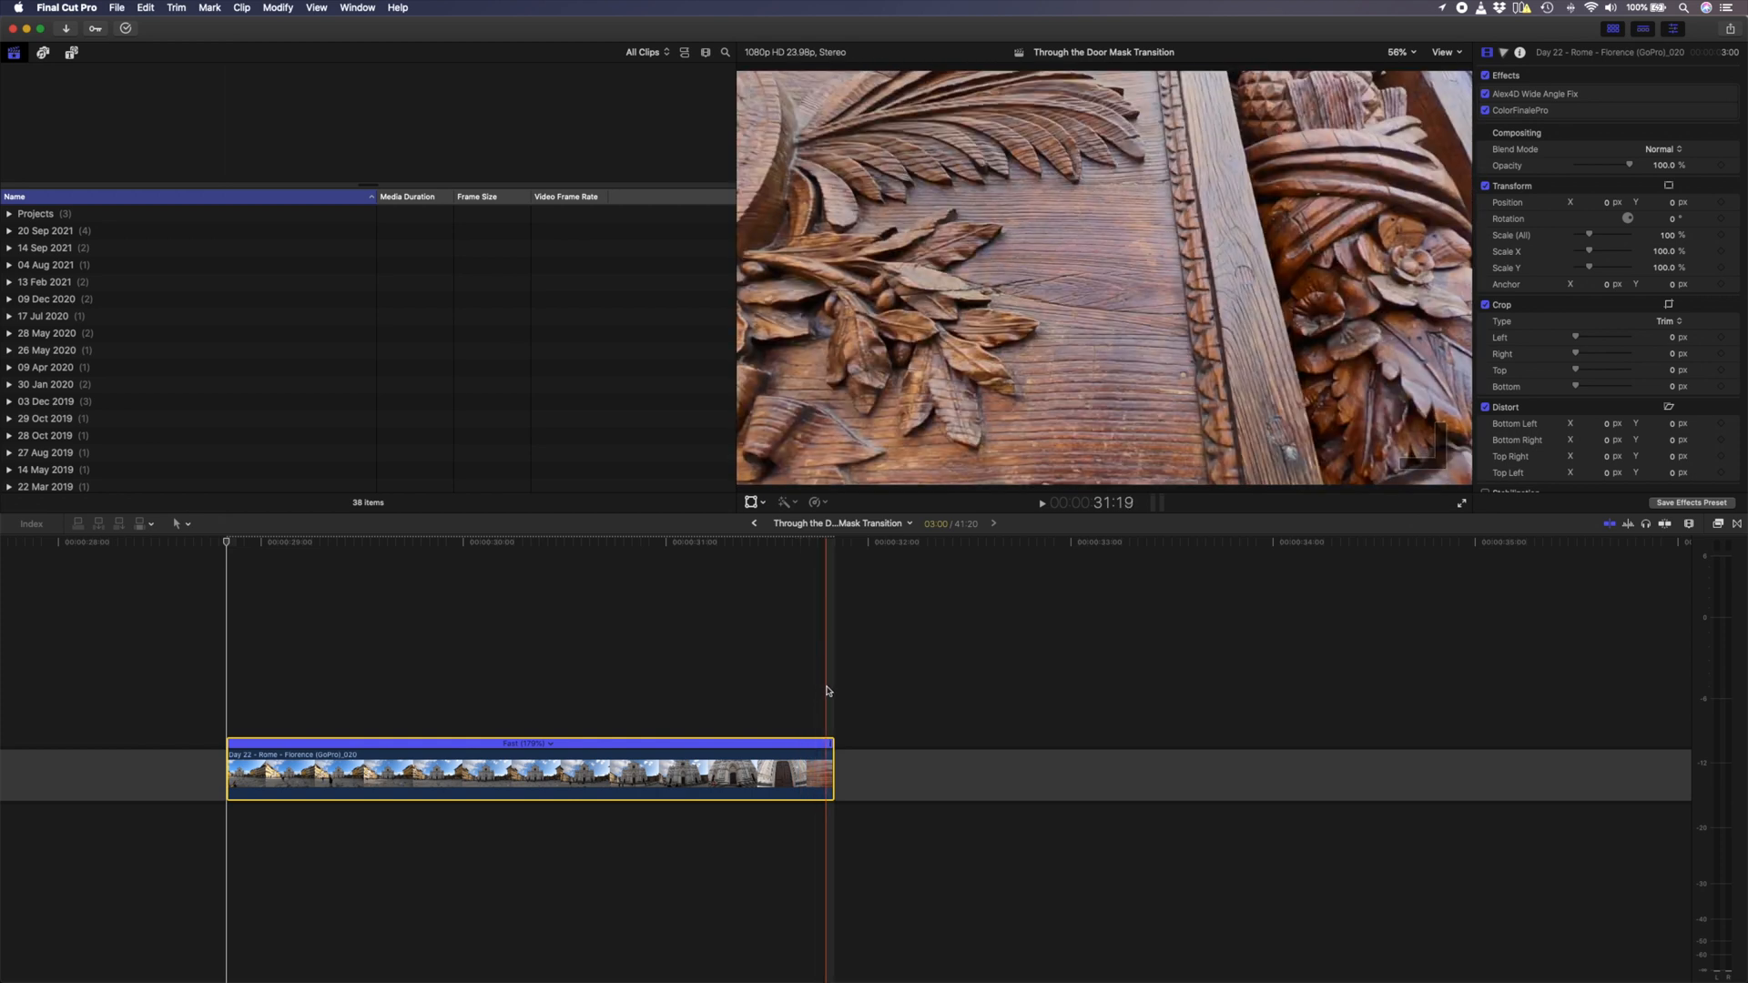
{"action": "key", "text": "cmd+r"}
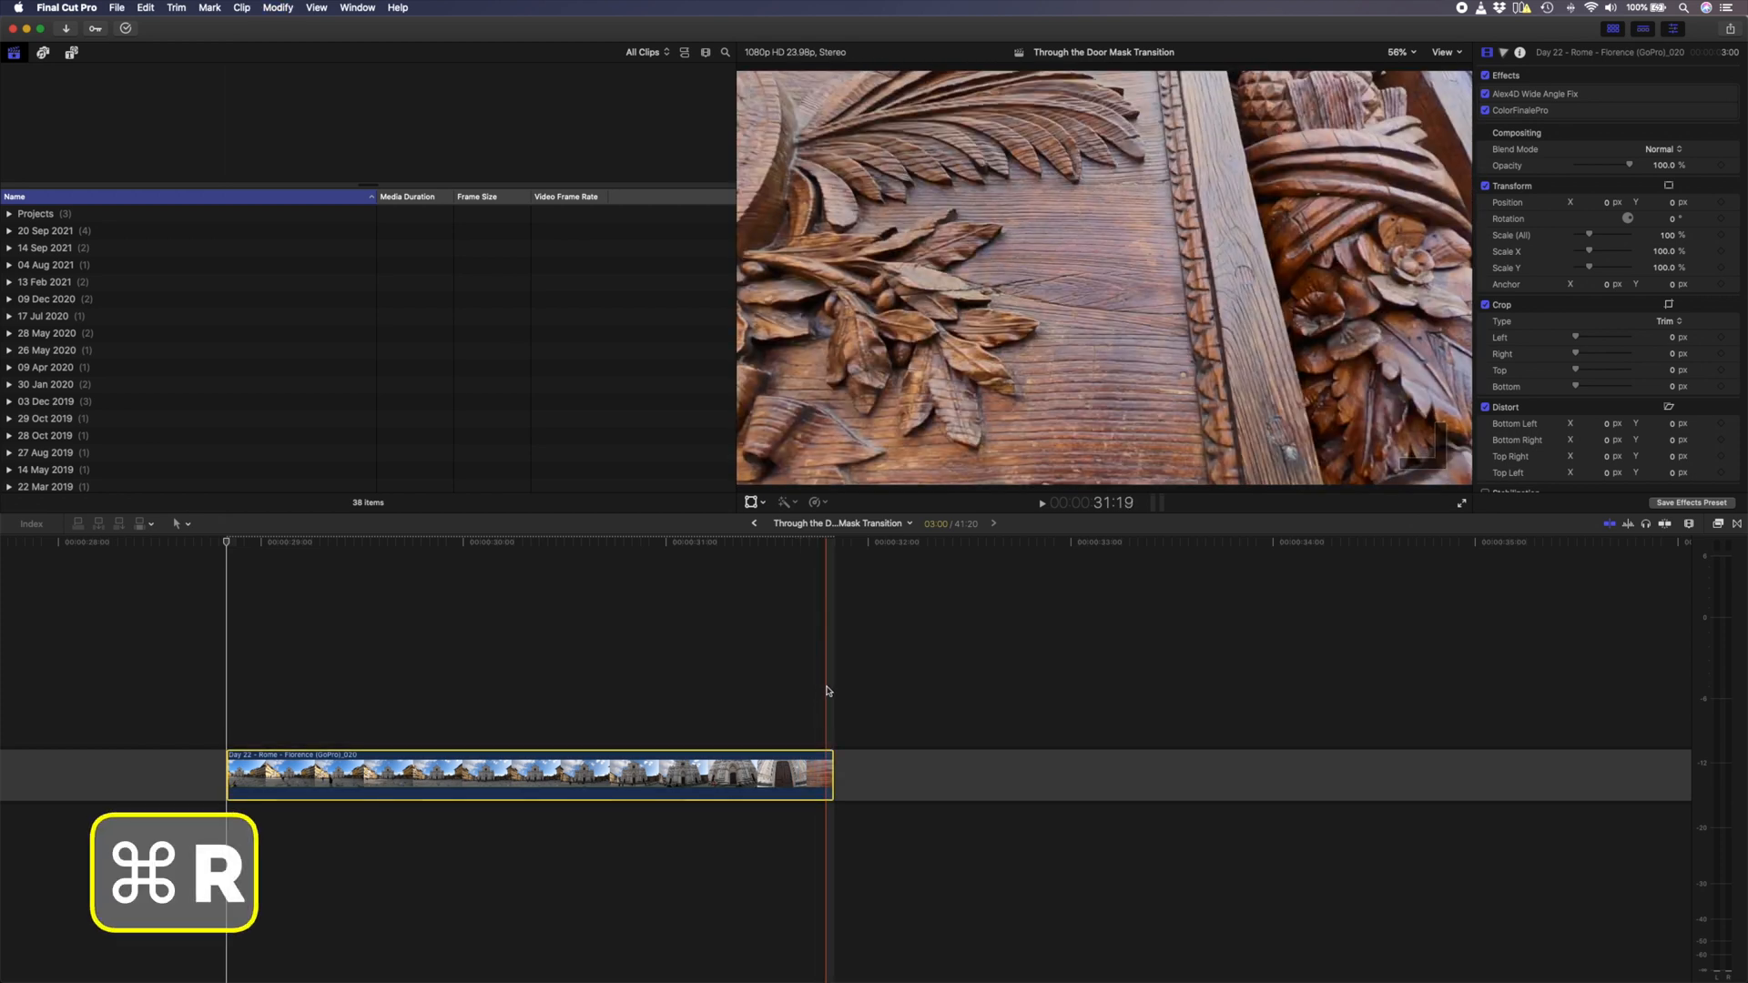
{"action": "key", "text": "cmd+r"}
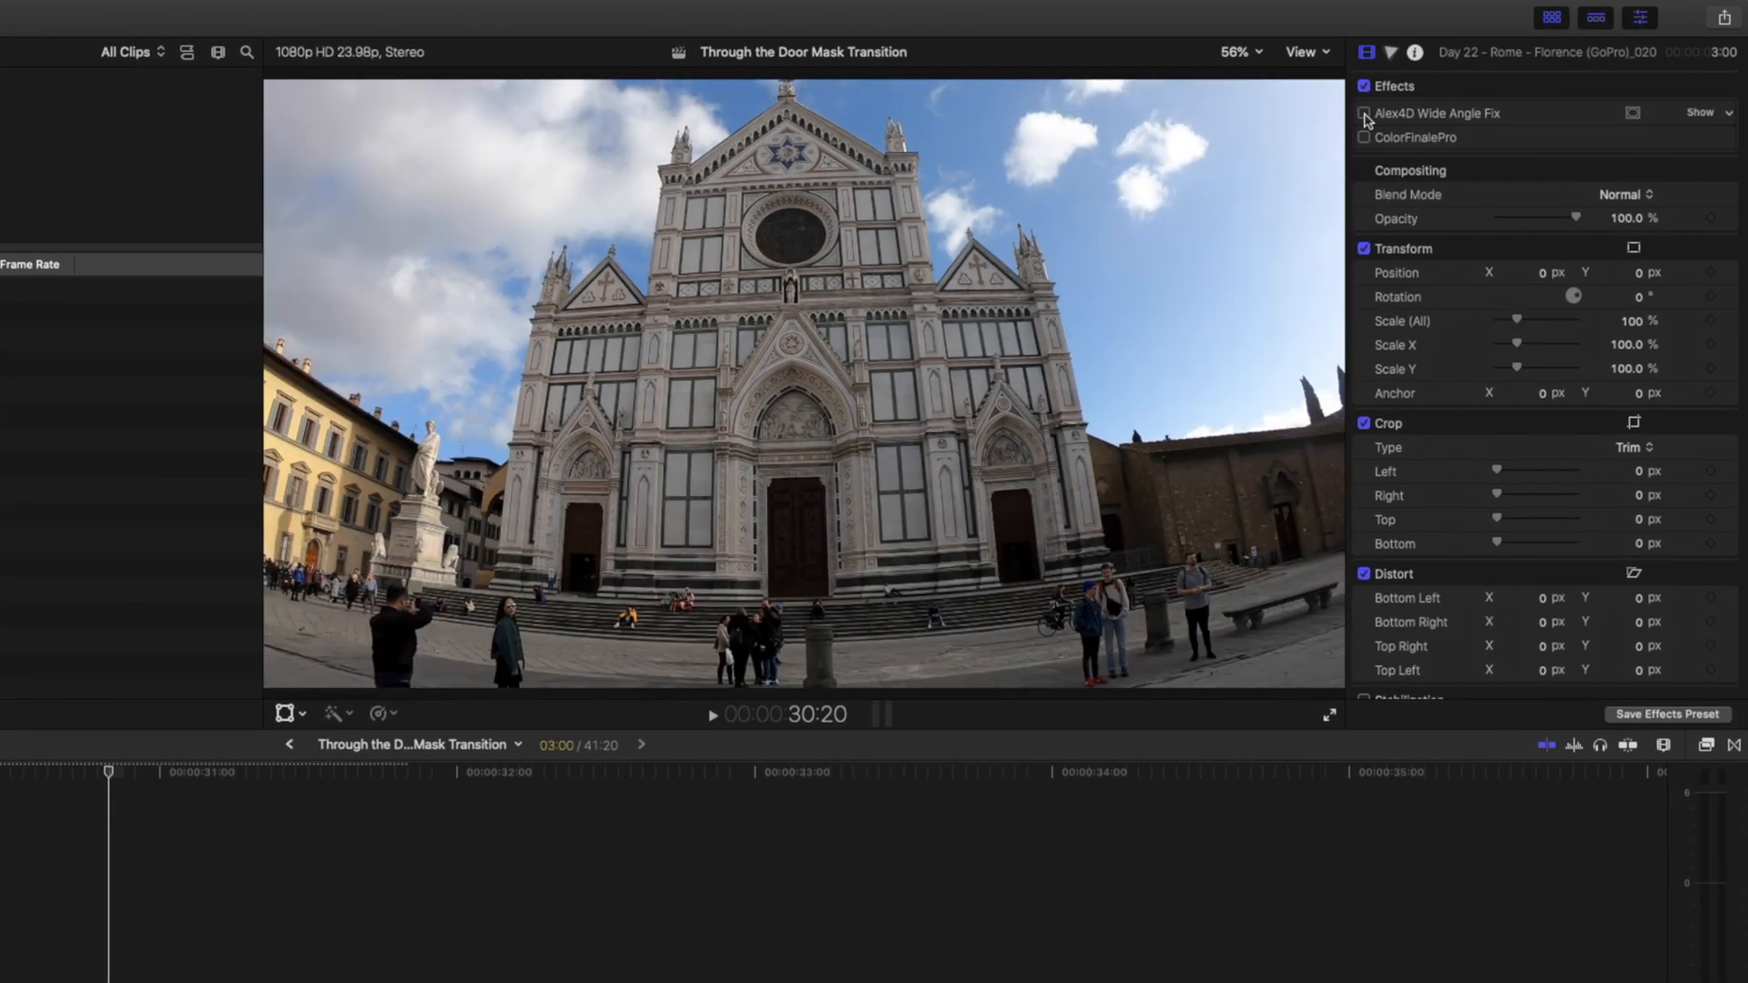
{"action": "left_click", "coordinate": [1362, 113]}
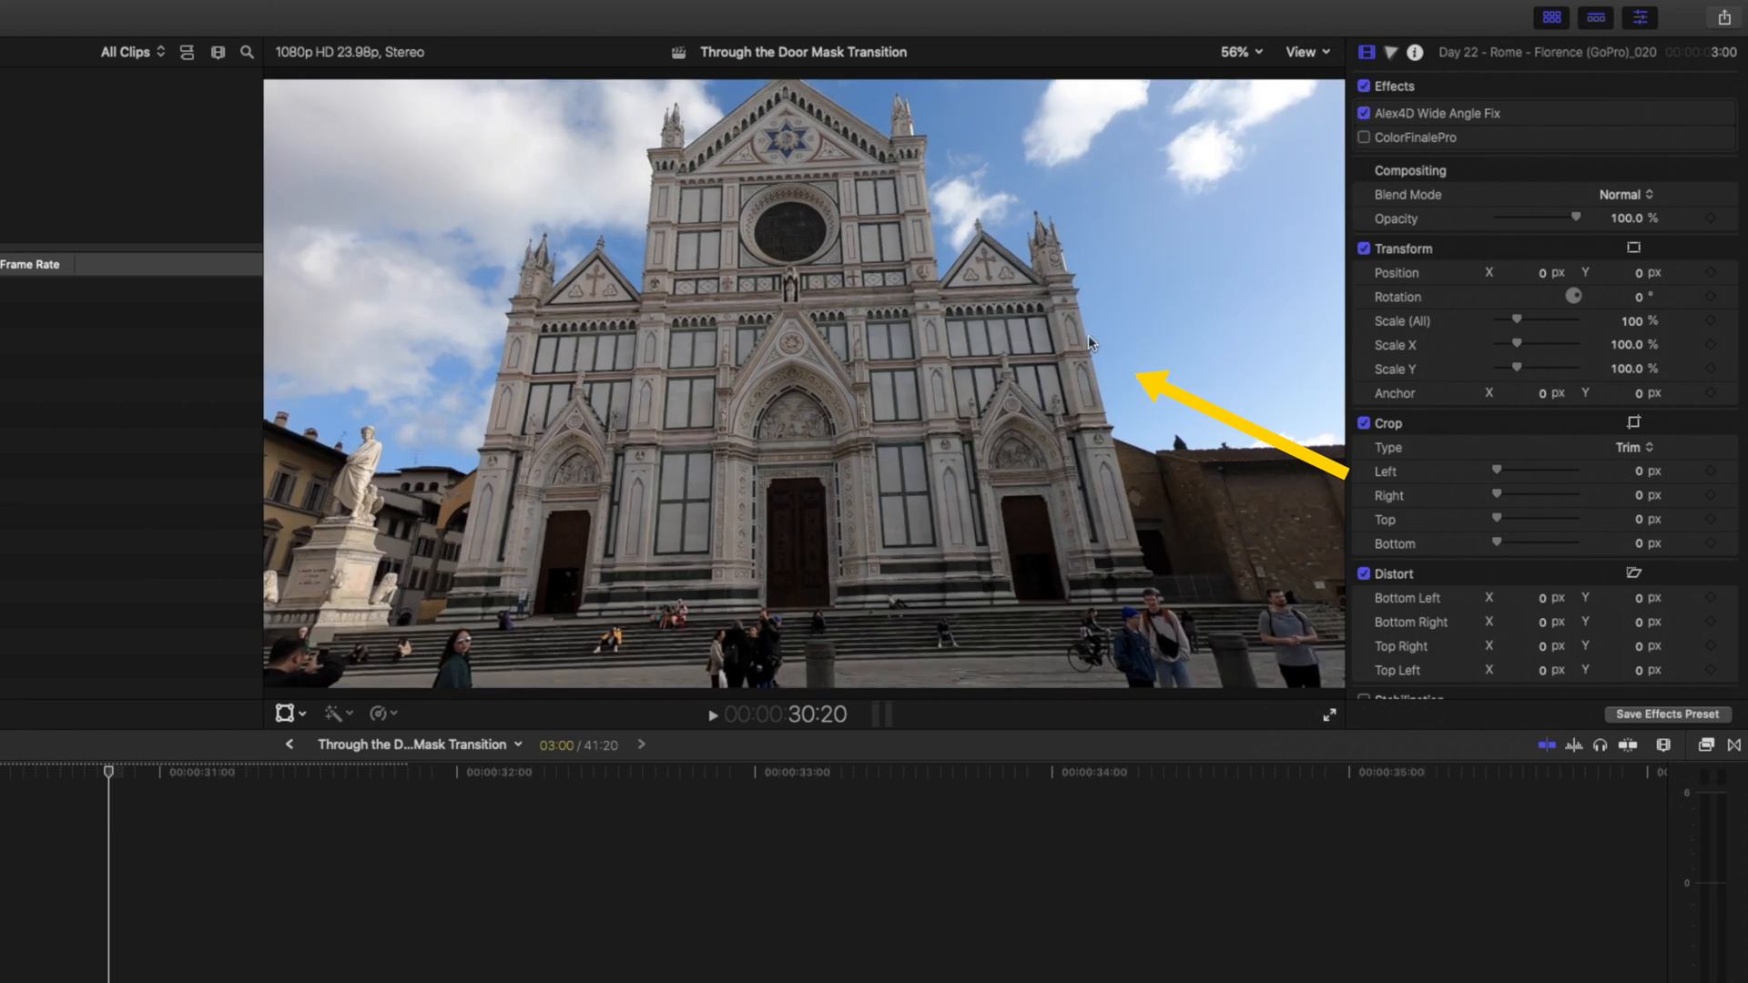
{"action": "mouse_move", "coordinate": [1402, 159]}
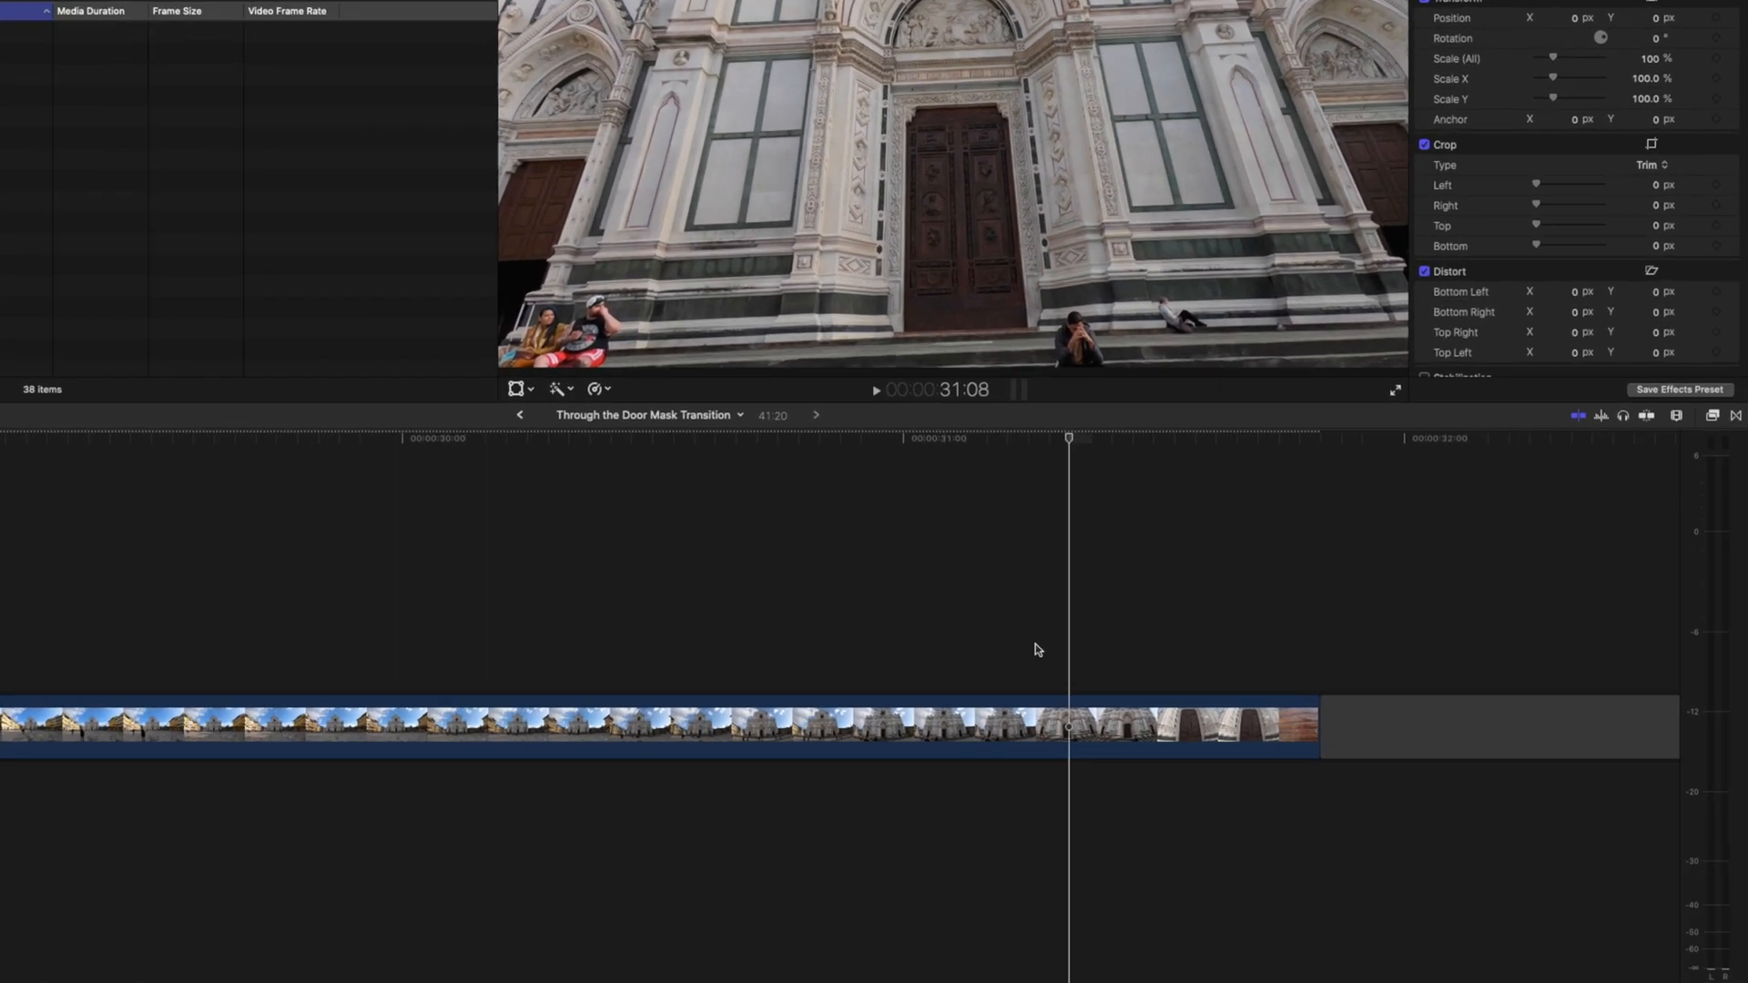
{"action": "key", "text": "cmd+b"}
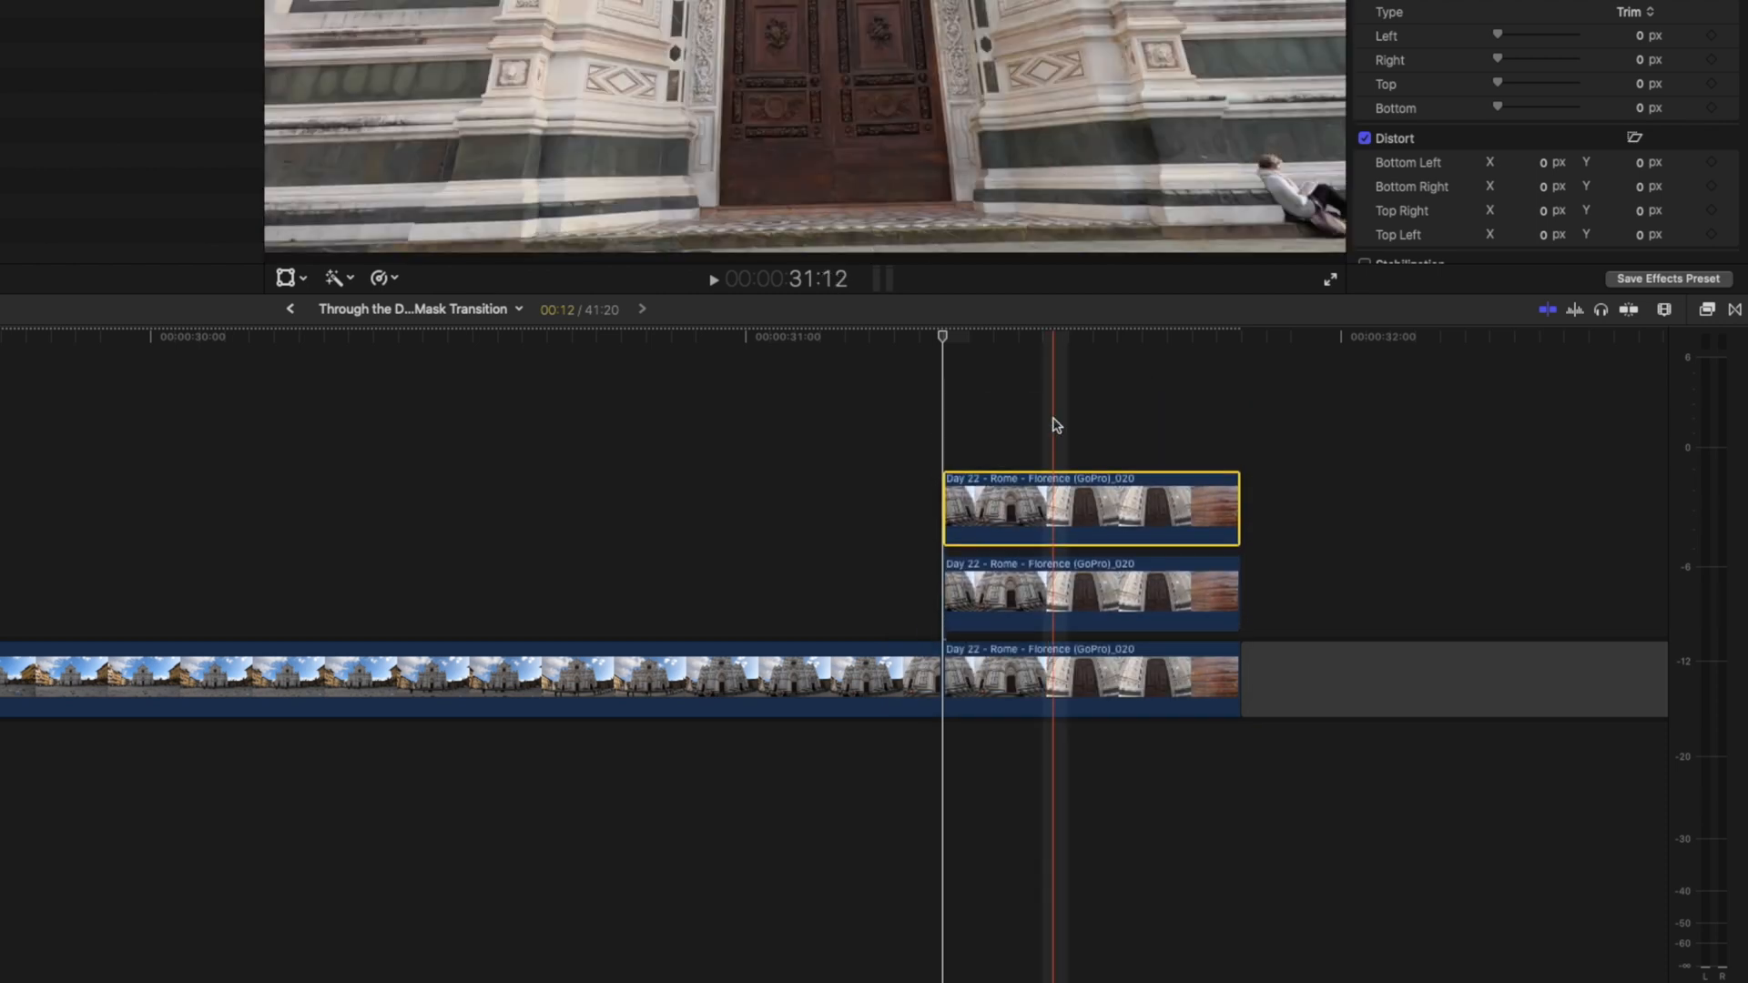
Rename the stacked copies, naming the lower ones Building and Left Door
{"action": "right_click", "coordinate": [1070, 680]}
{"action": "type", "text": "Left Dor"}
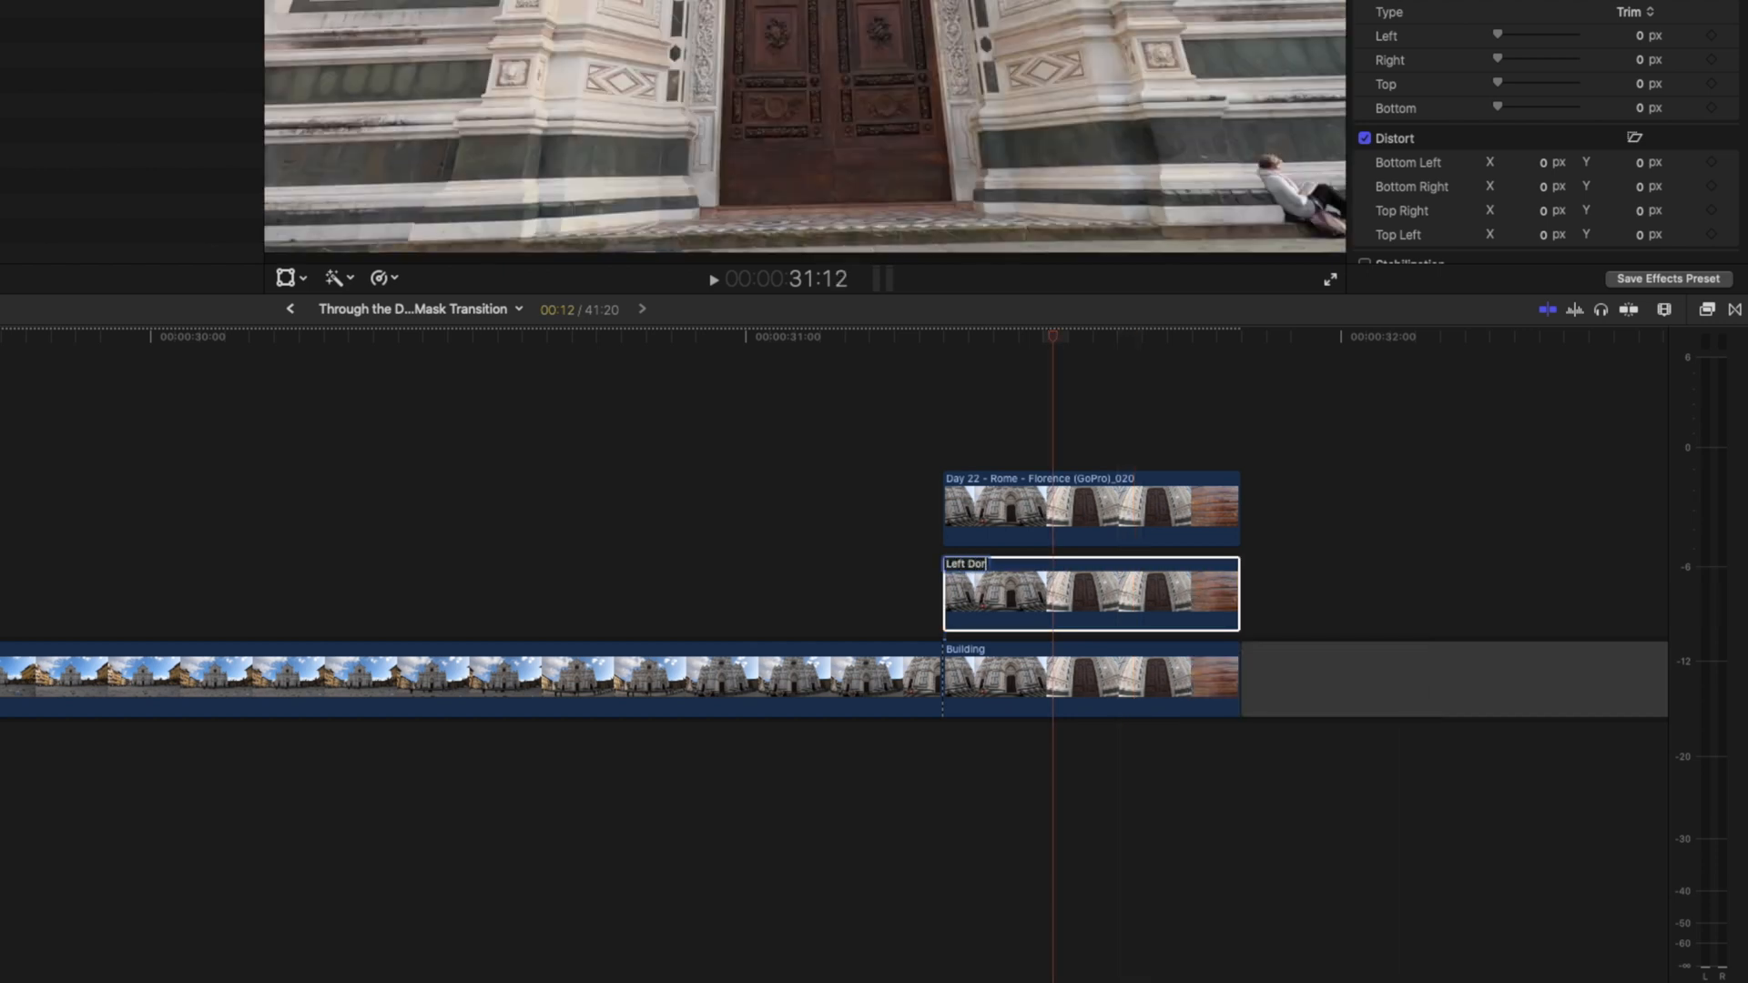
{"action": "right_click", "coordinate": [1091, 508]}
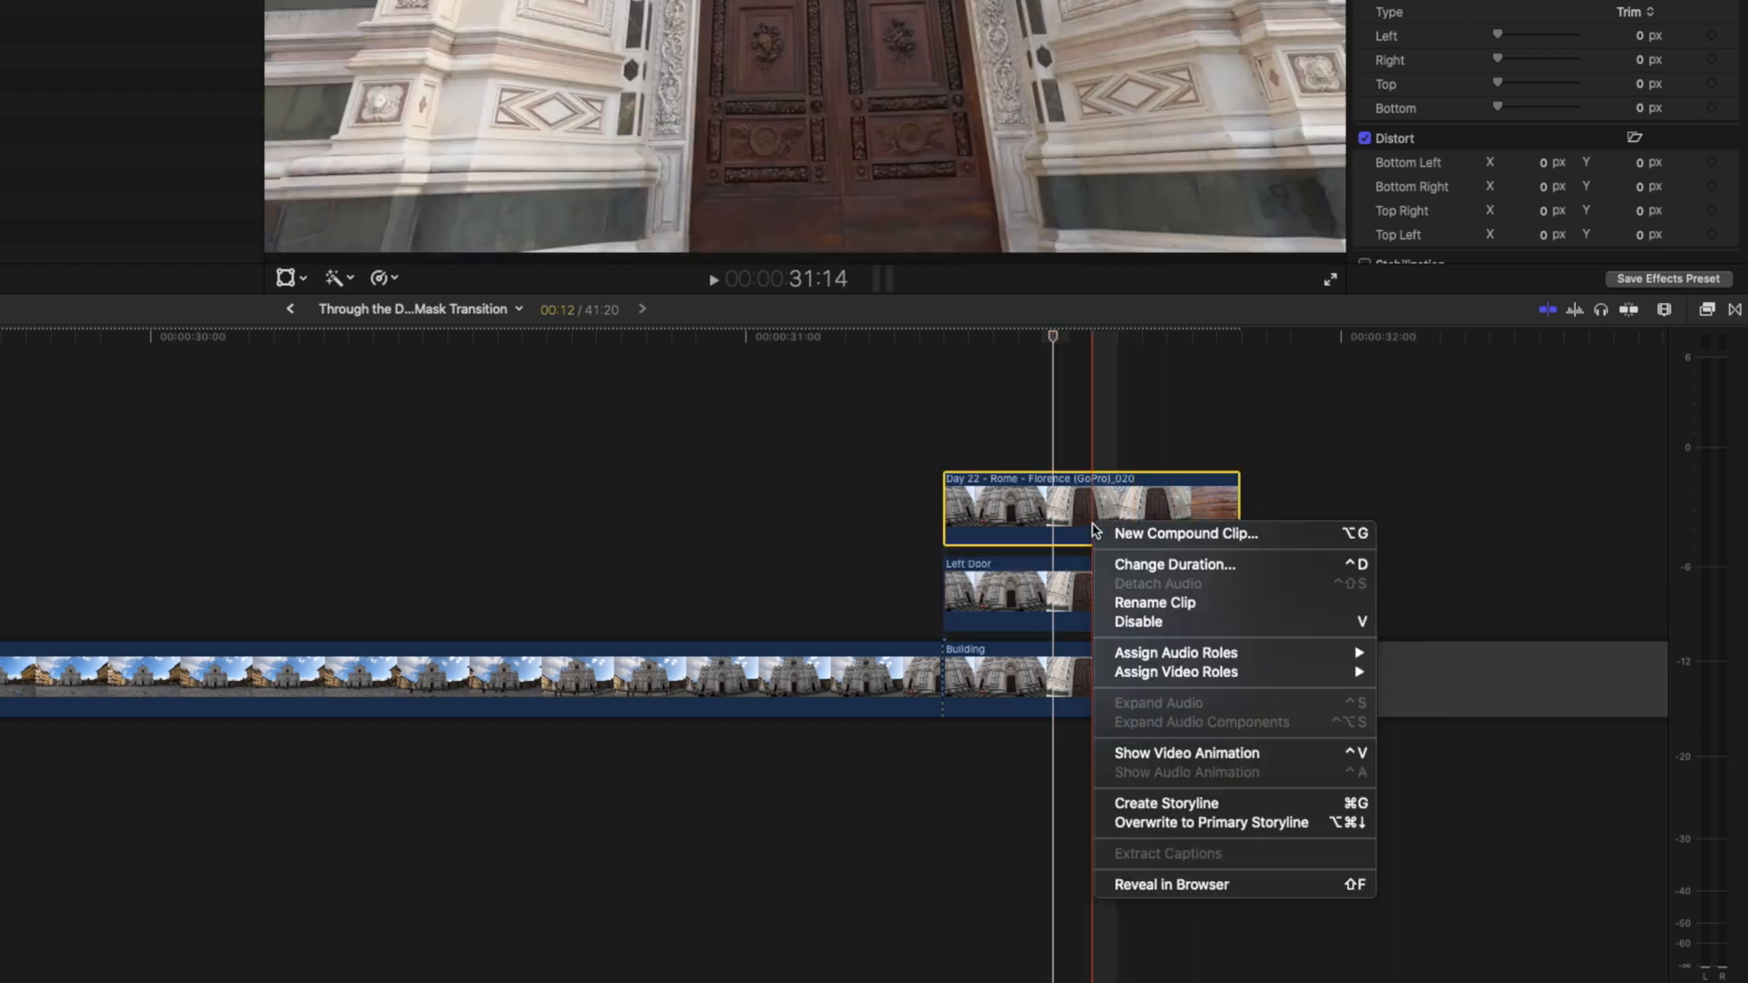
{"action": "left_click", "coordinate": [1154, 602]}
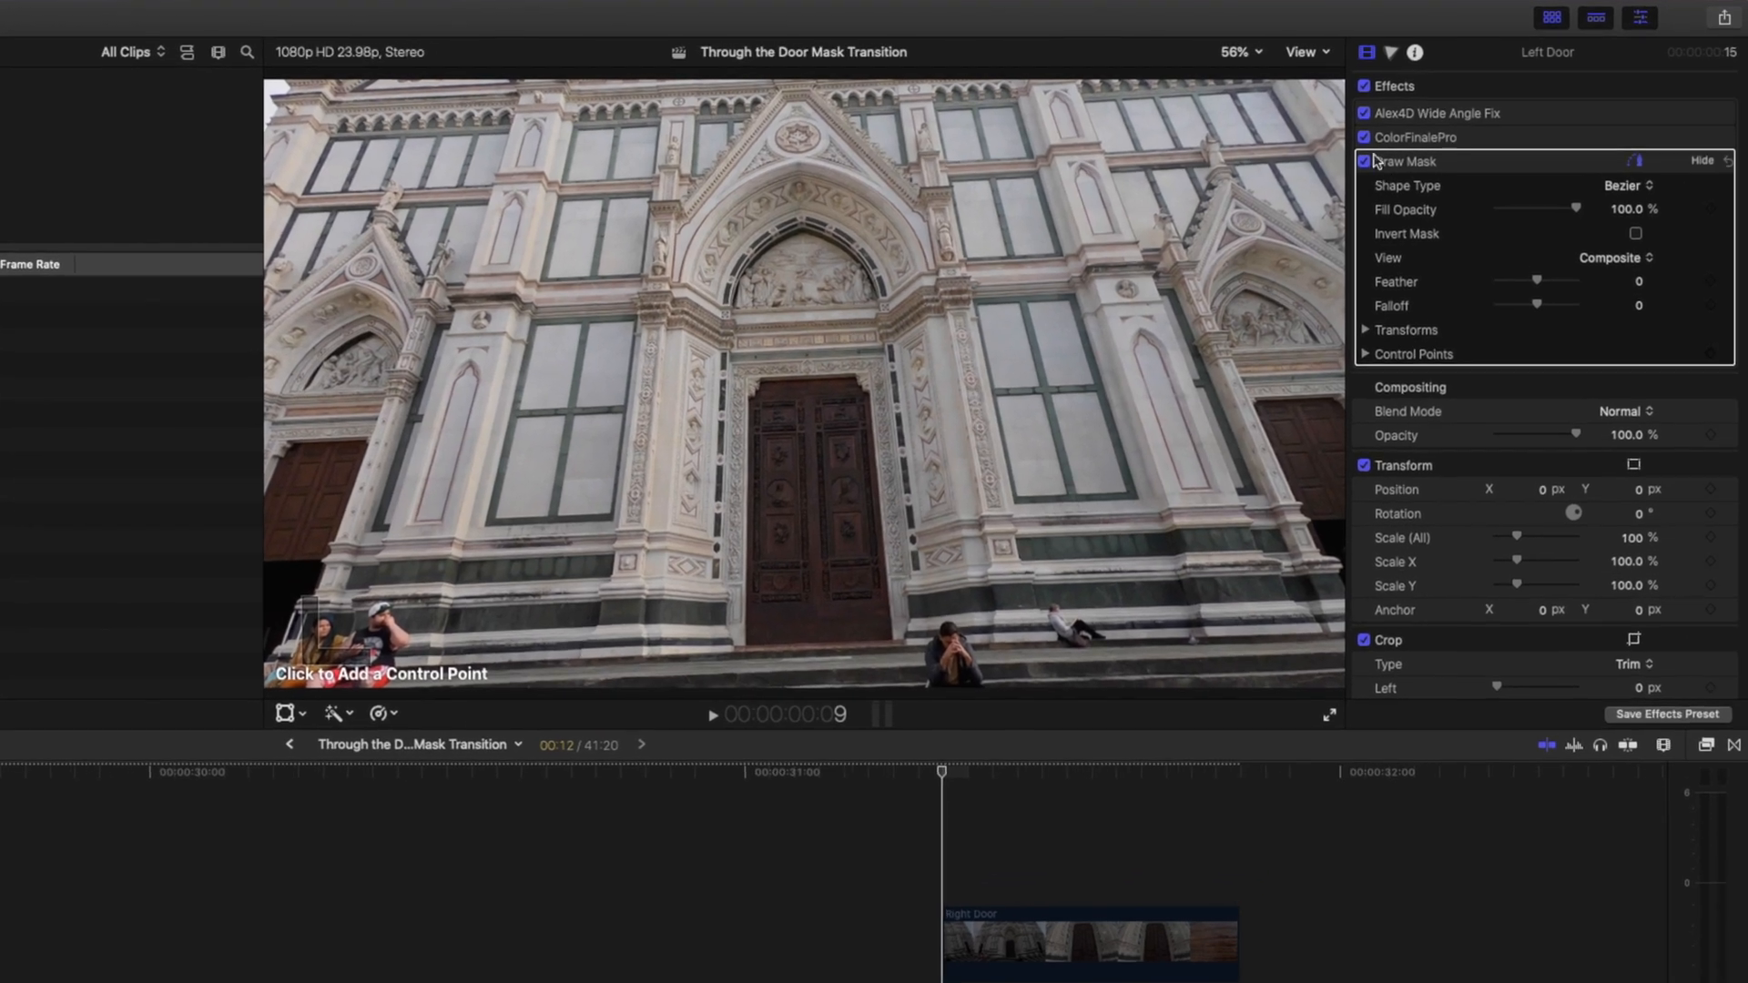
{"action": "mouse_move", "coordinate": [1262, 211]}
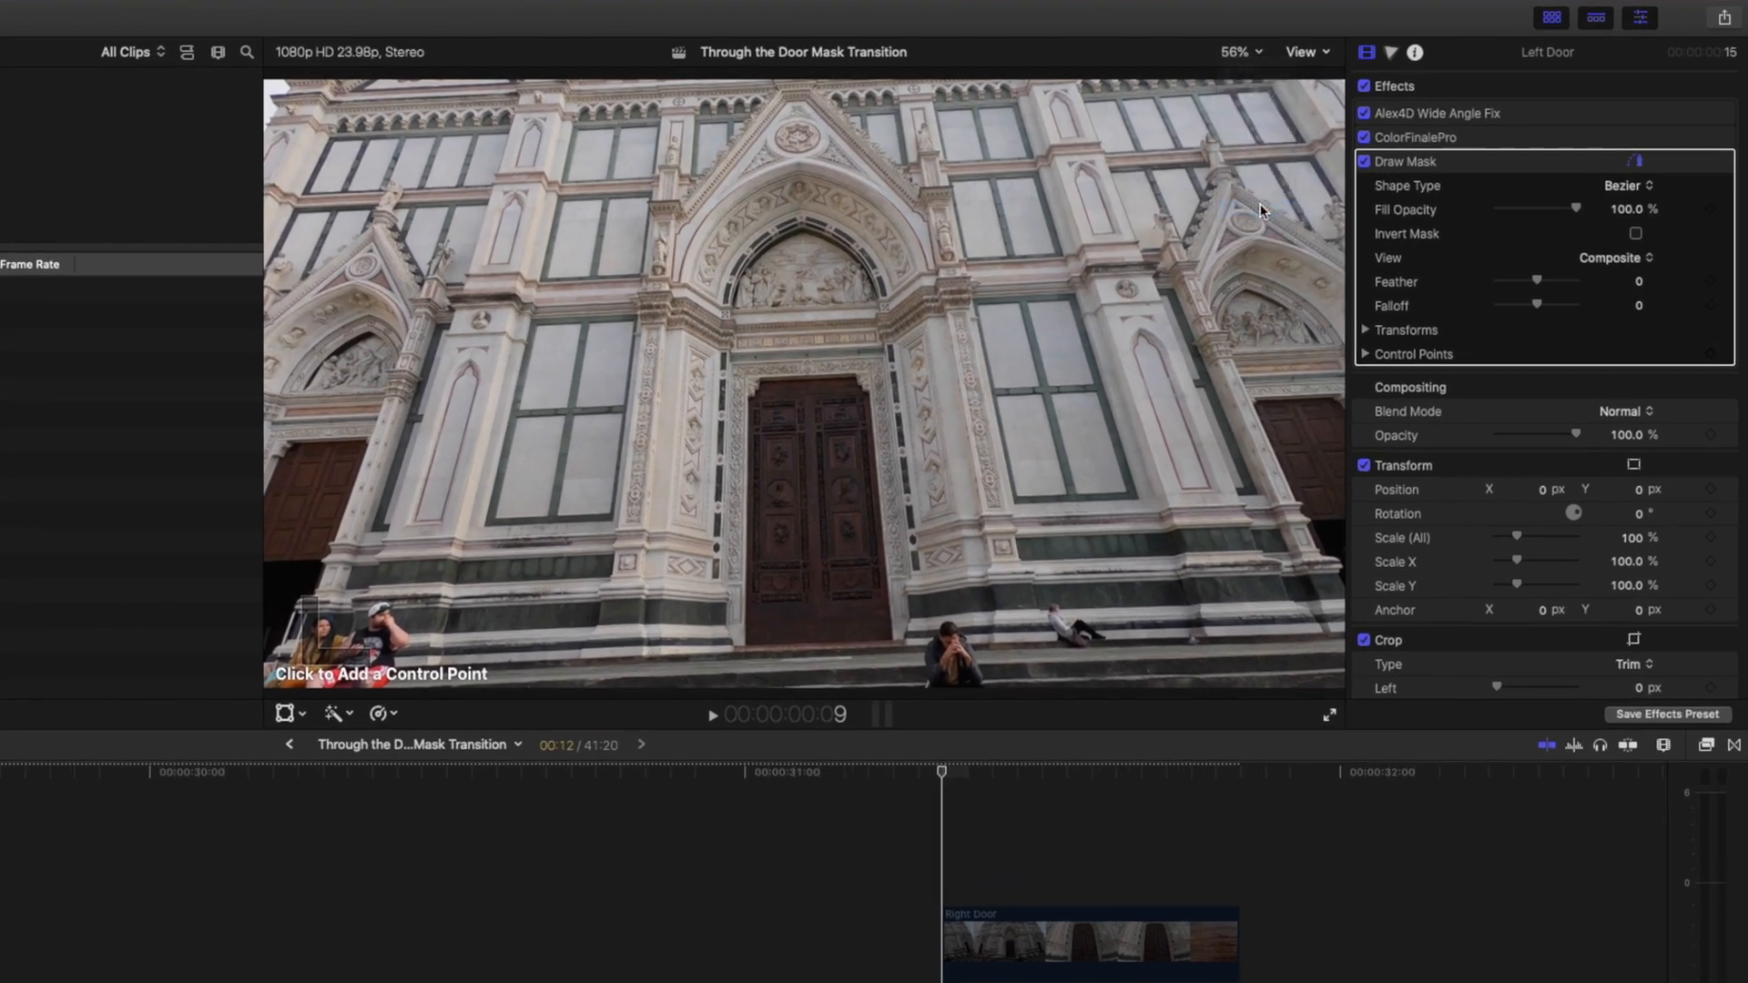
Place Draw Mask control points along the top edge of the left door leaf
{"action": "left_click", "coordinate": [1236, 51]}
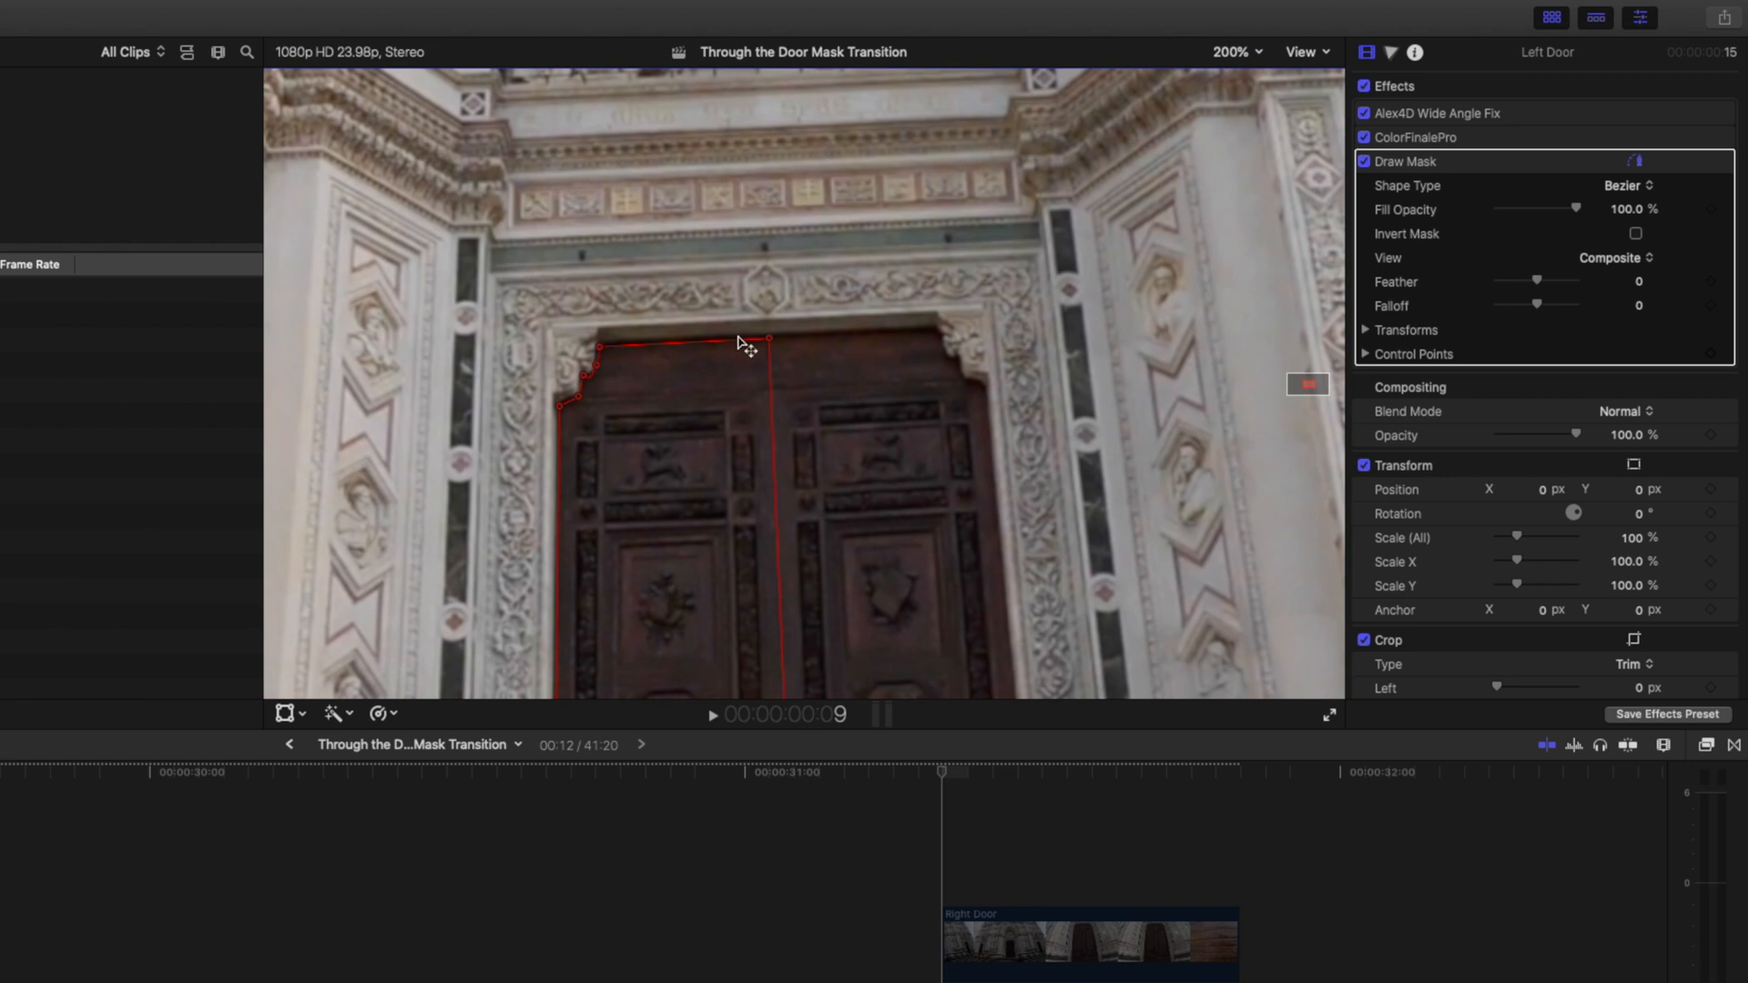
{"action": "left_click", "coordinate": [1236, 51]}
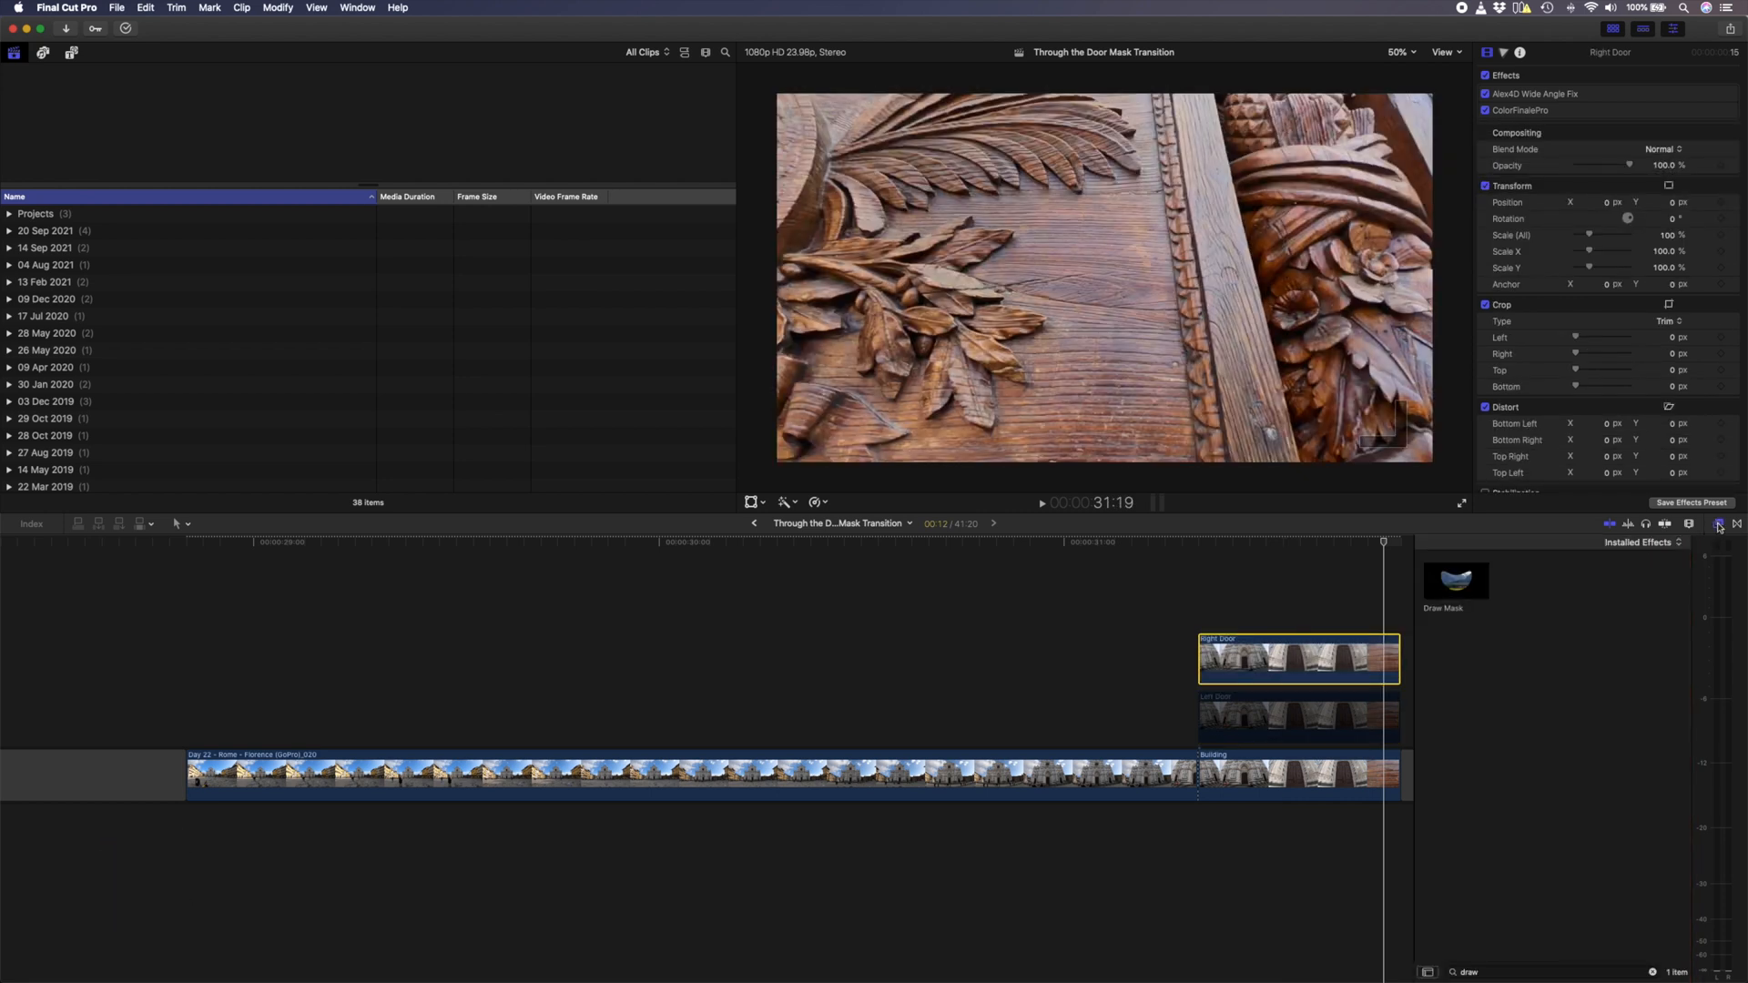
Apply the Draw Mask effect to the Right Door clip
{"action": "double_click", "coordinate": [1455, 581]}
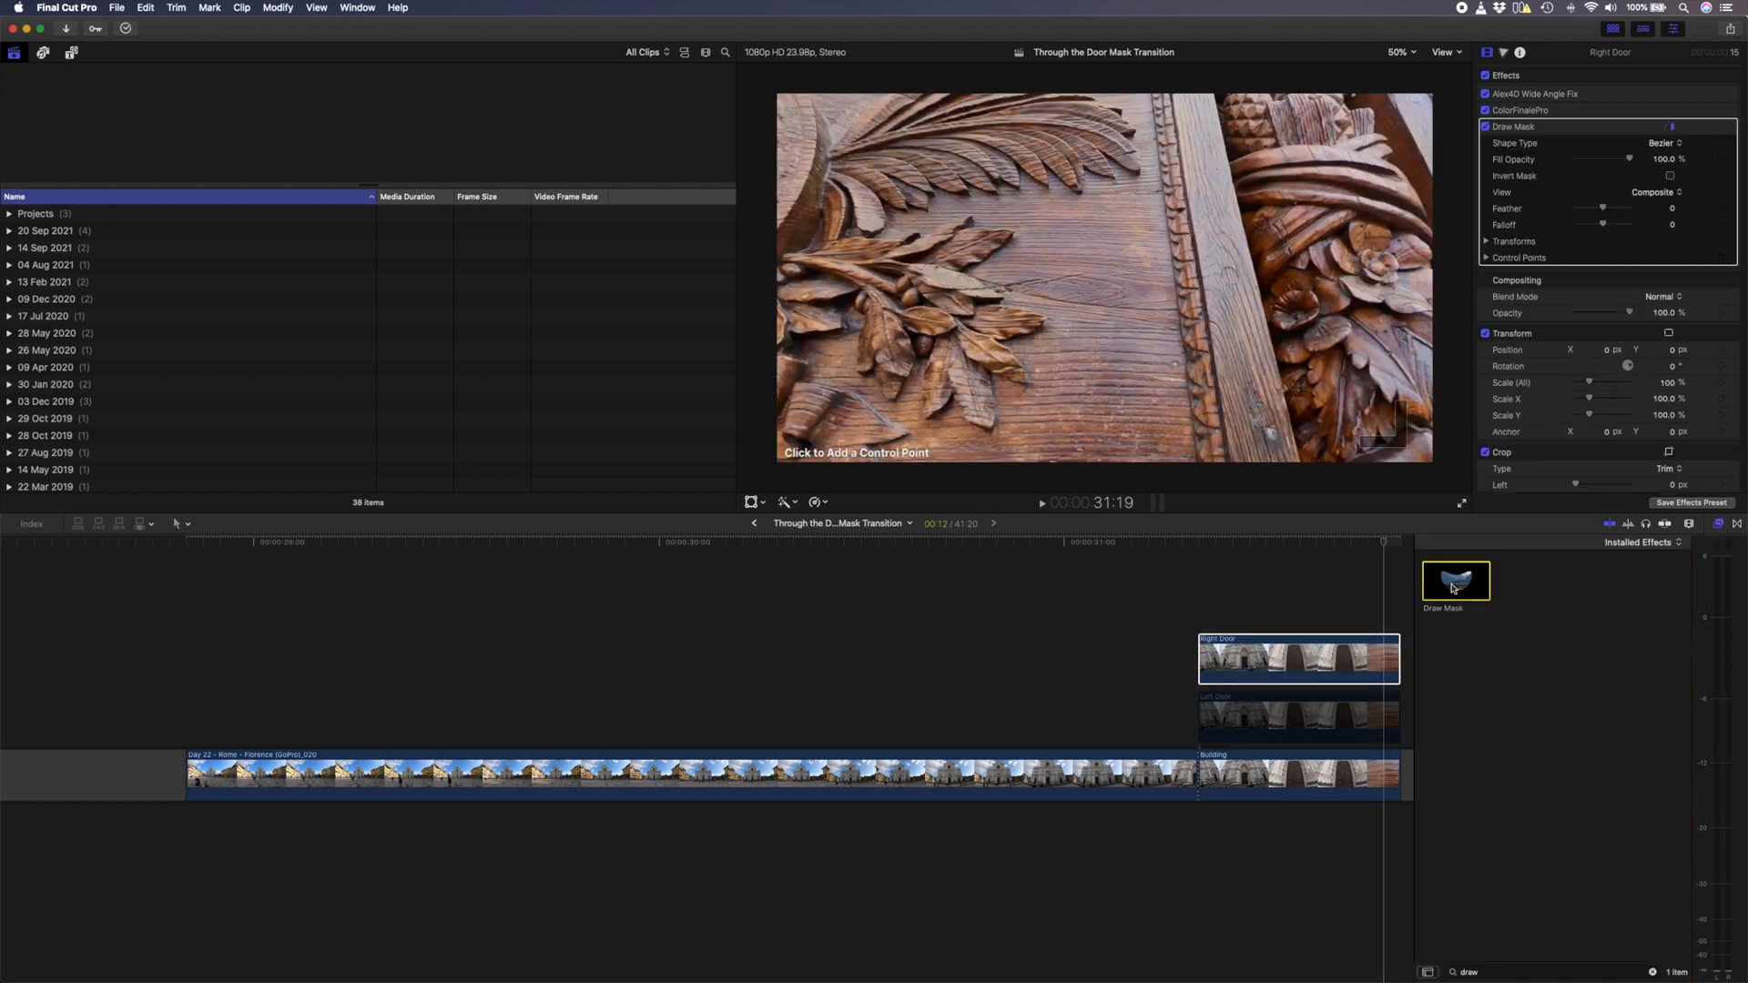
{"action": "left_click", "coordinate": [1193, 708]}
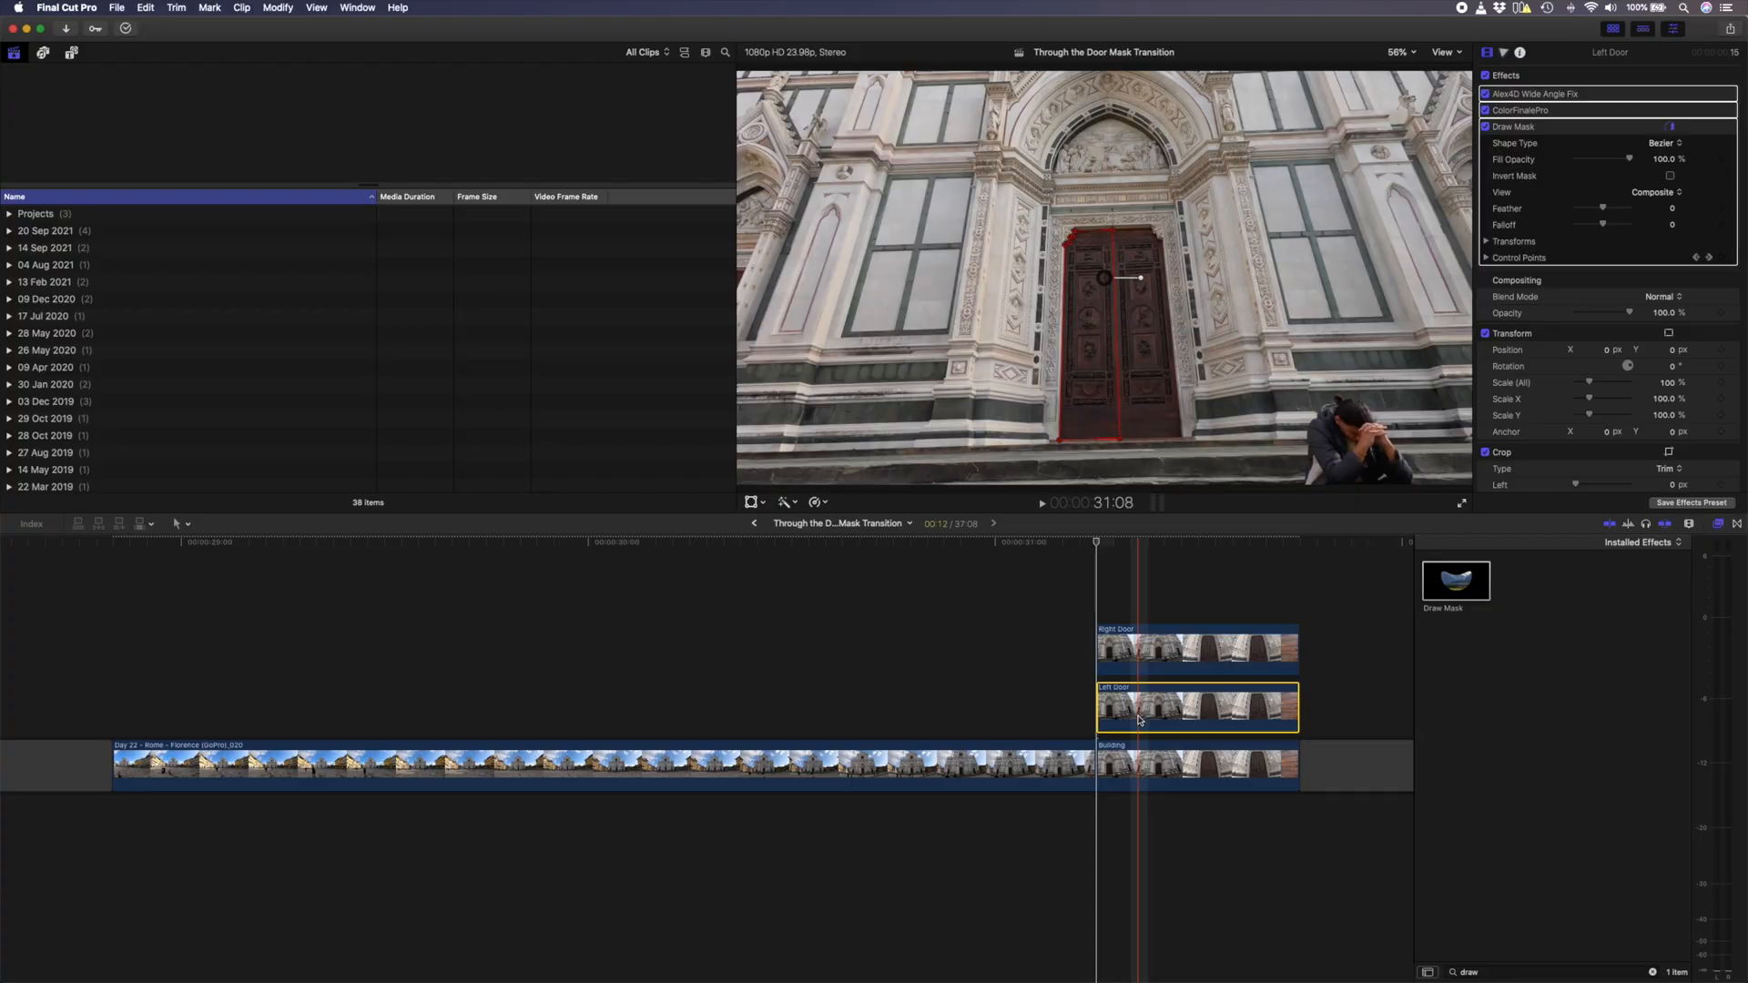
Paste only Left Door's Draw Mask onto the Building clip
{"action": "key", "text": "cmd+c"}
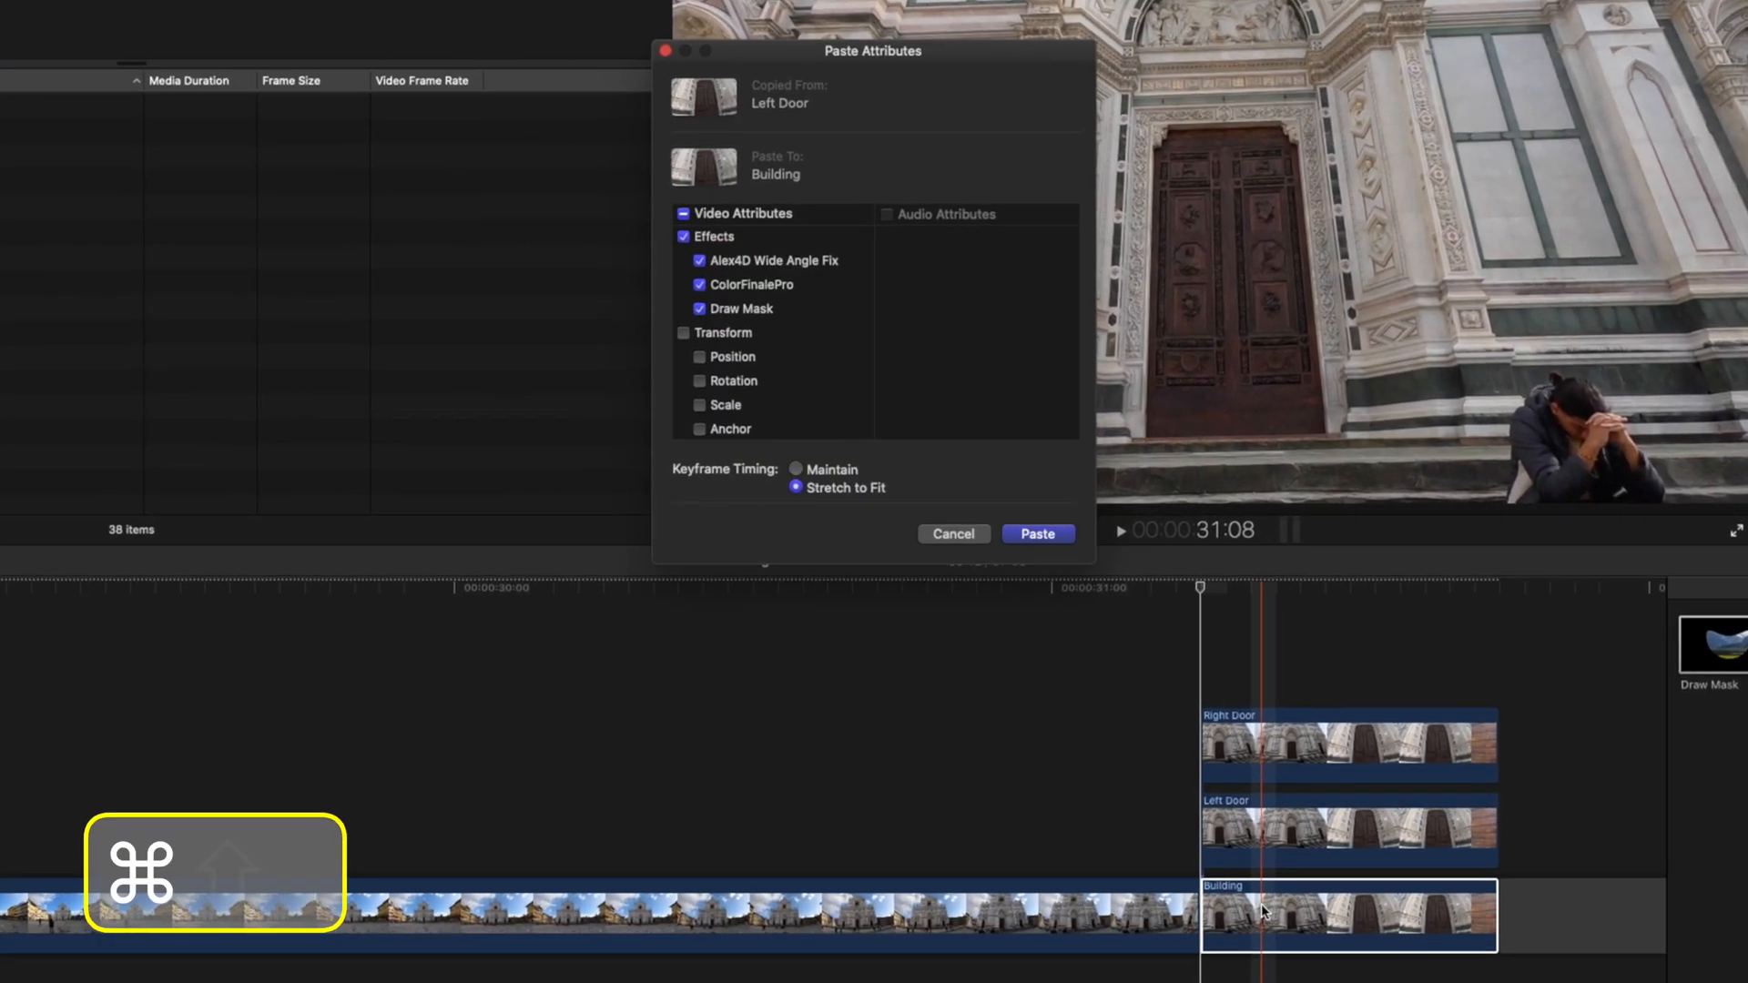
{"action": "left_click", "coordinate": [685, 237]}
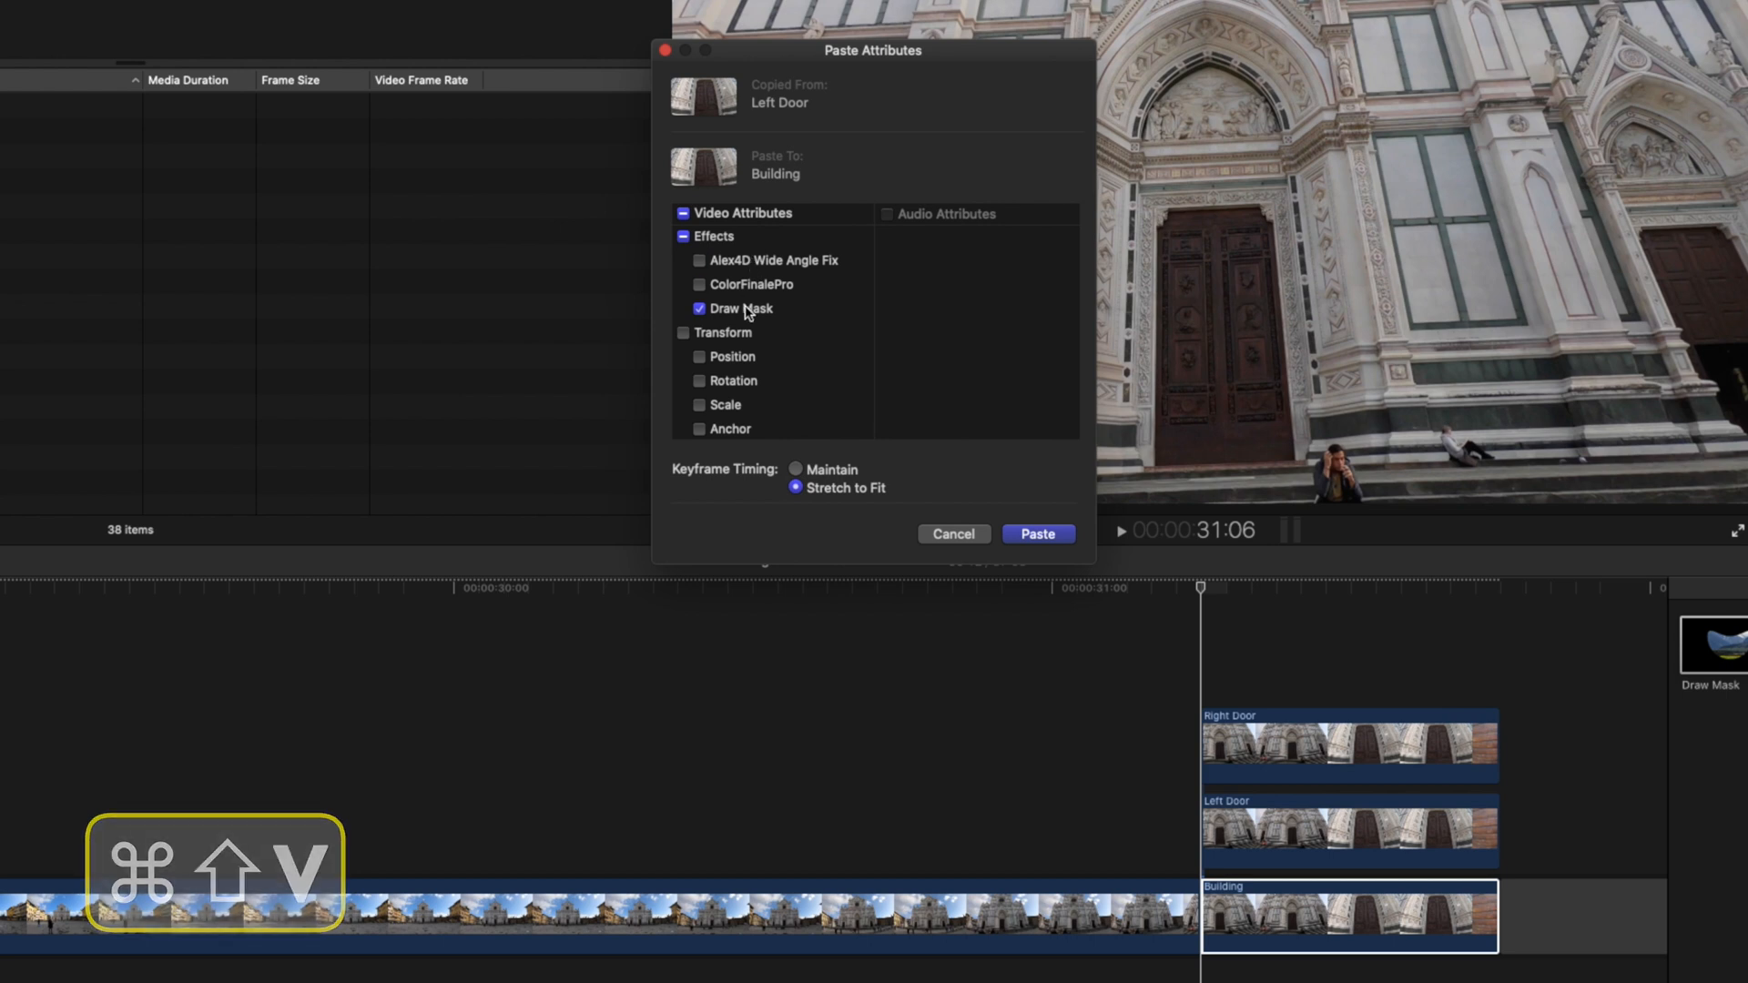
{"action": "left_click", "coordinate": [1036, 534]}
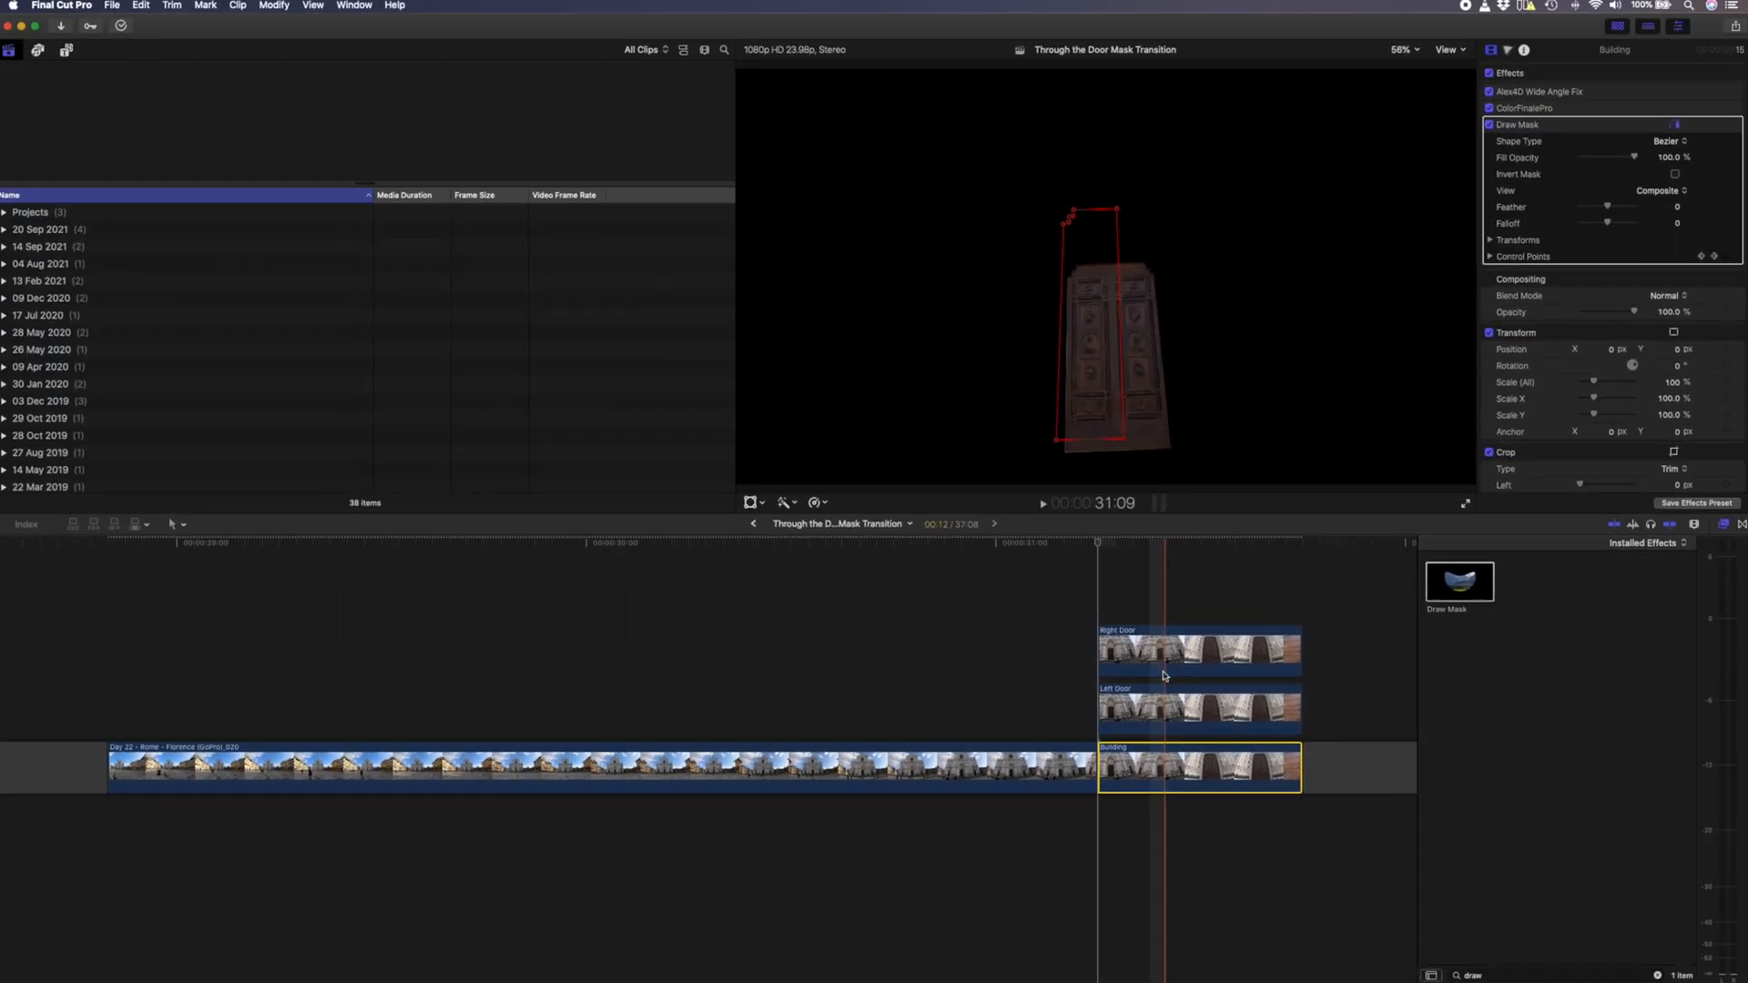
Paste only Right Door's mask onto Building, leaving out the wide-angle fix, and enable Invert Mask
{"action": "left_click", "coordinate": [1195, 646]}
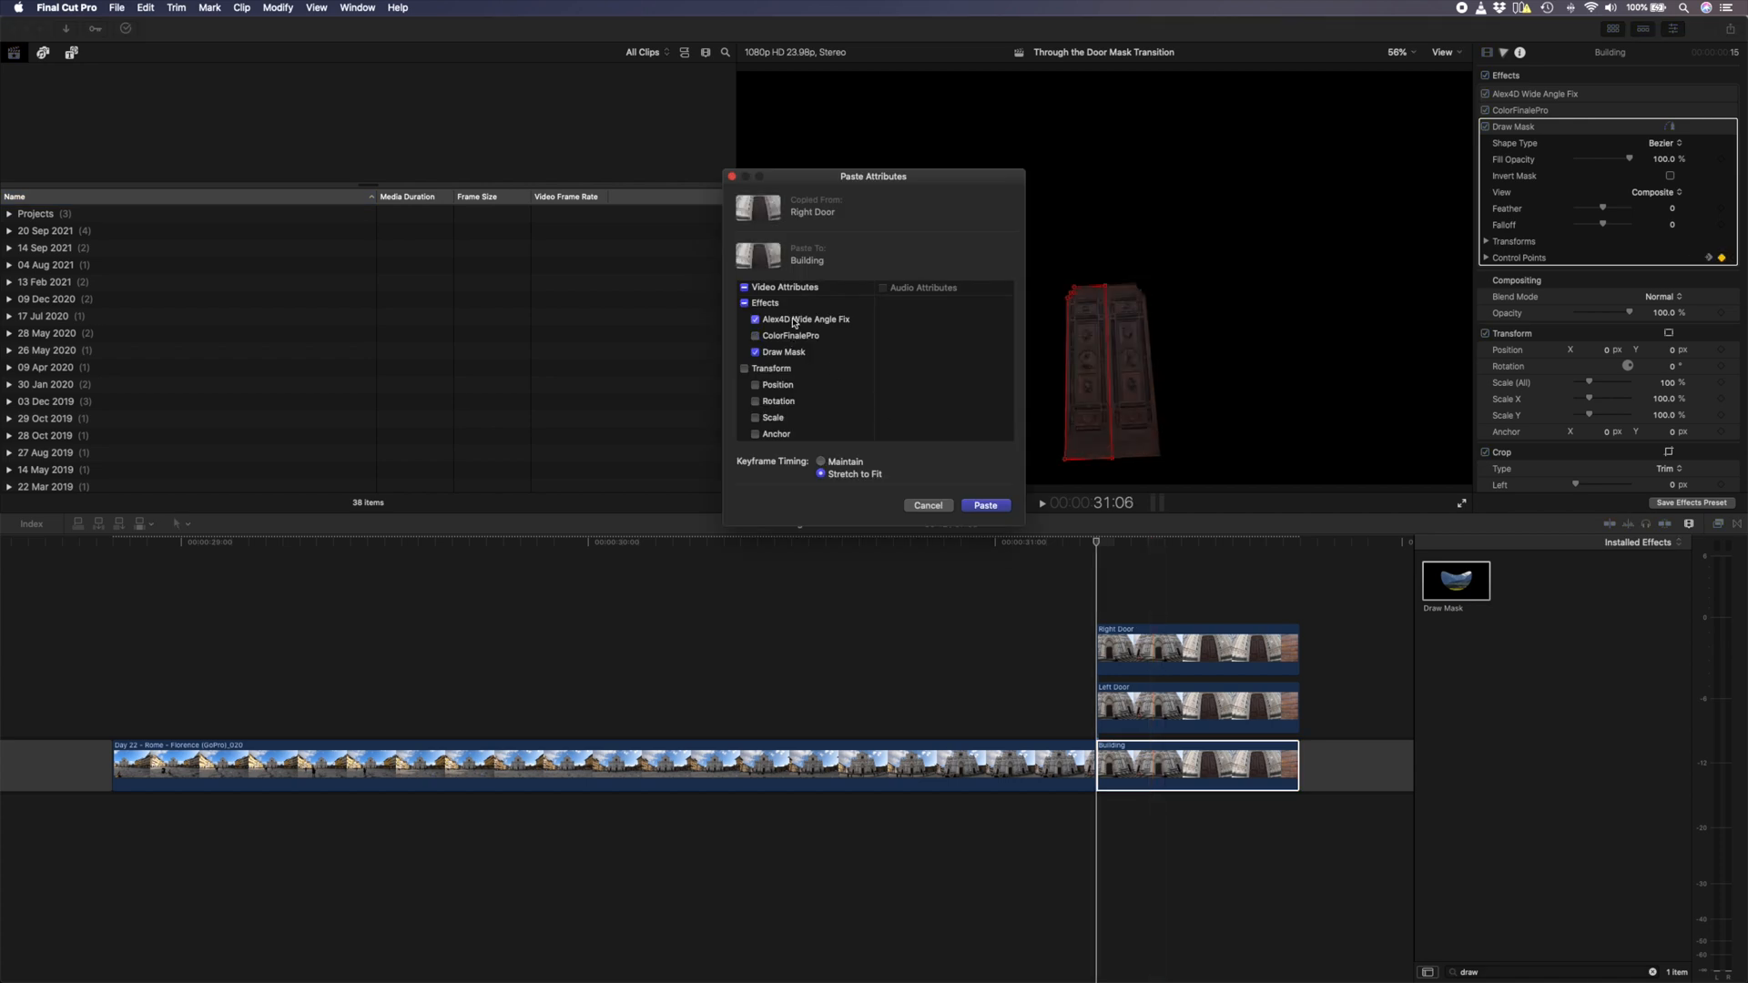
{"action": "left_click", "coordinate": [984, 505]}
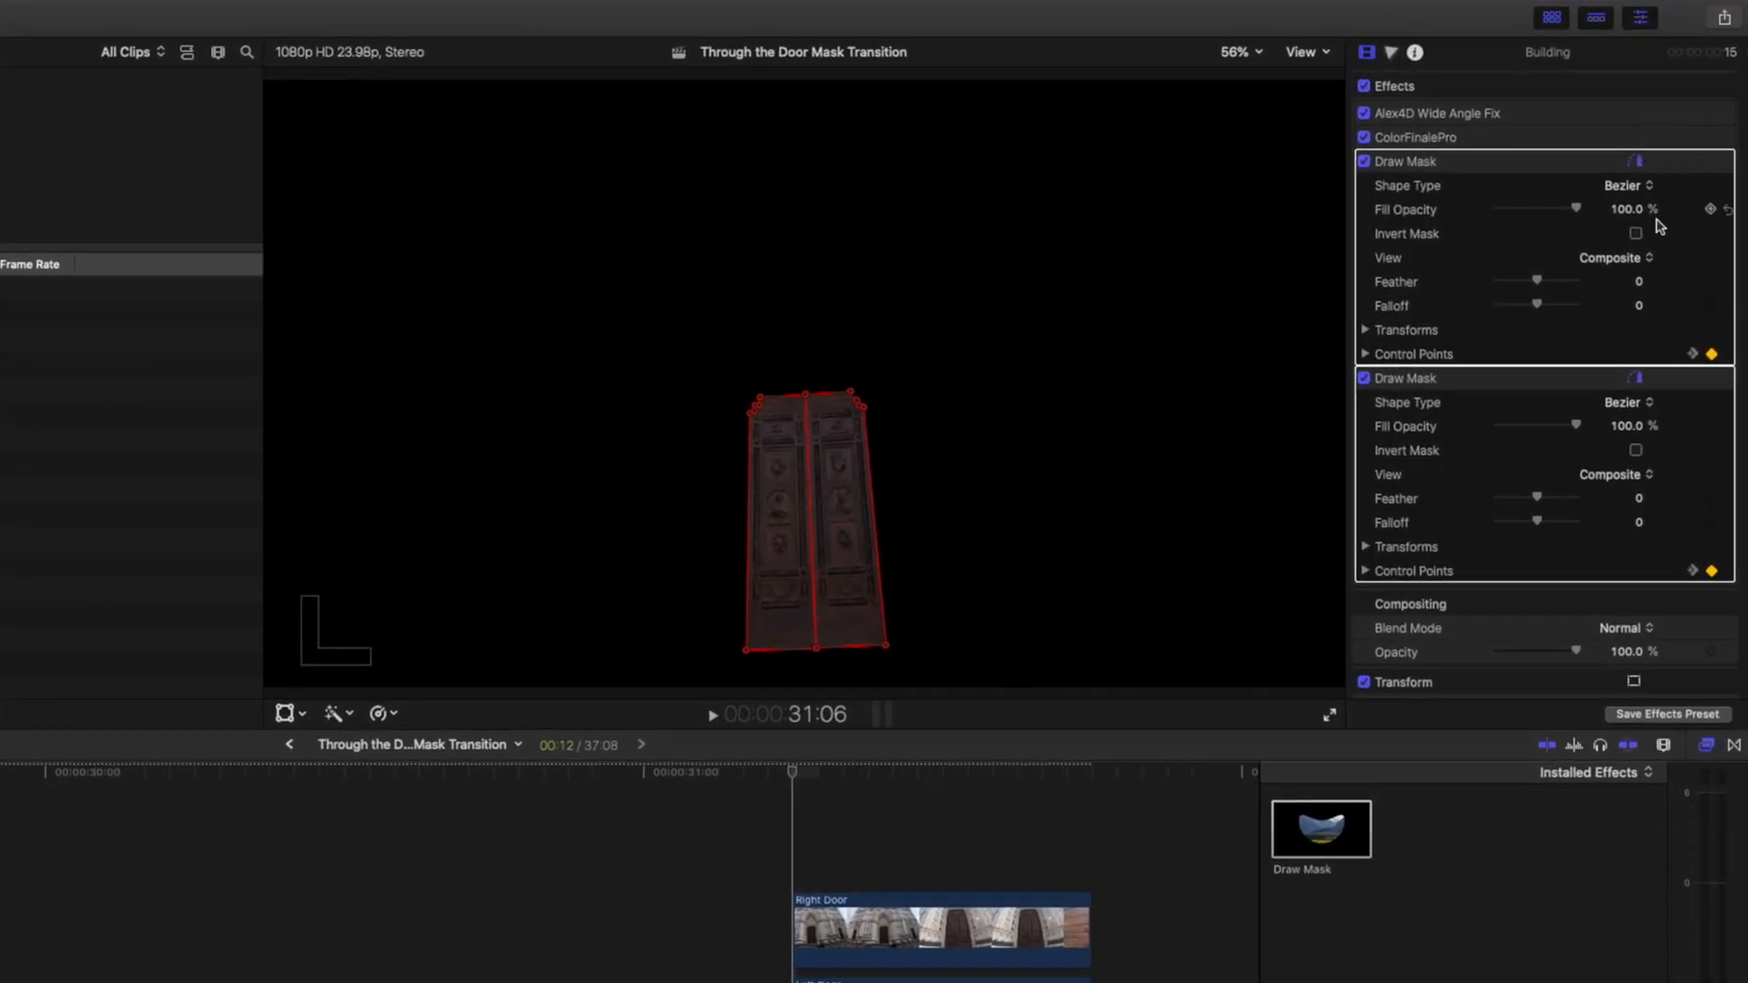
{"action": "left_click", "coordinate": [1635, 233]}
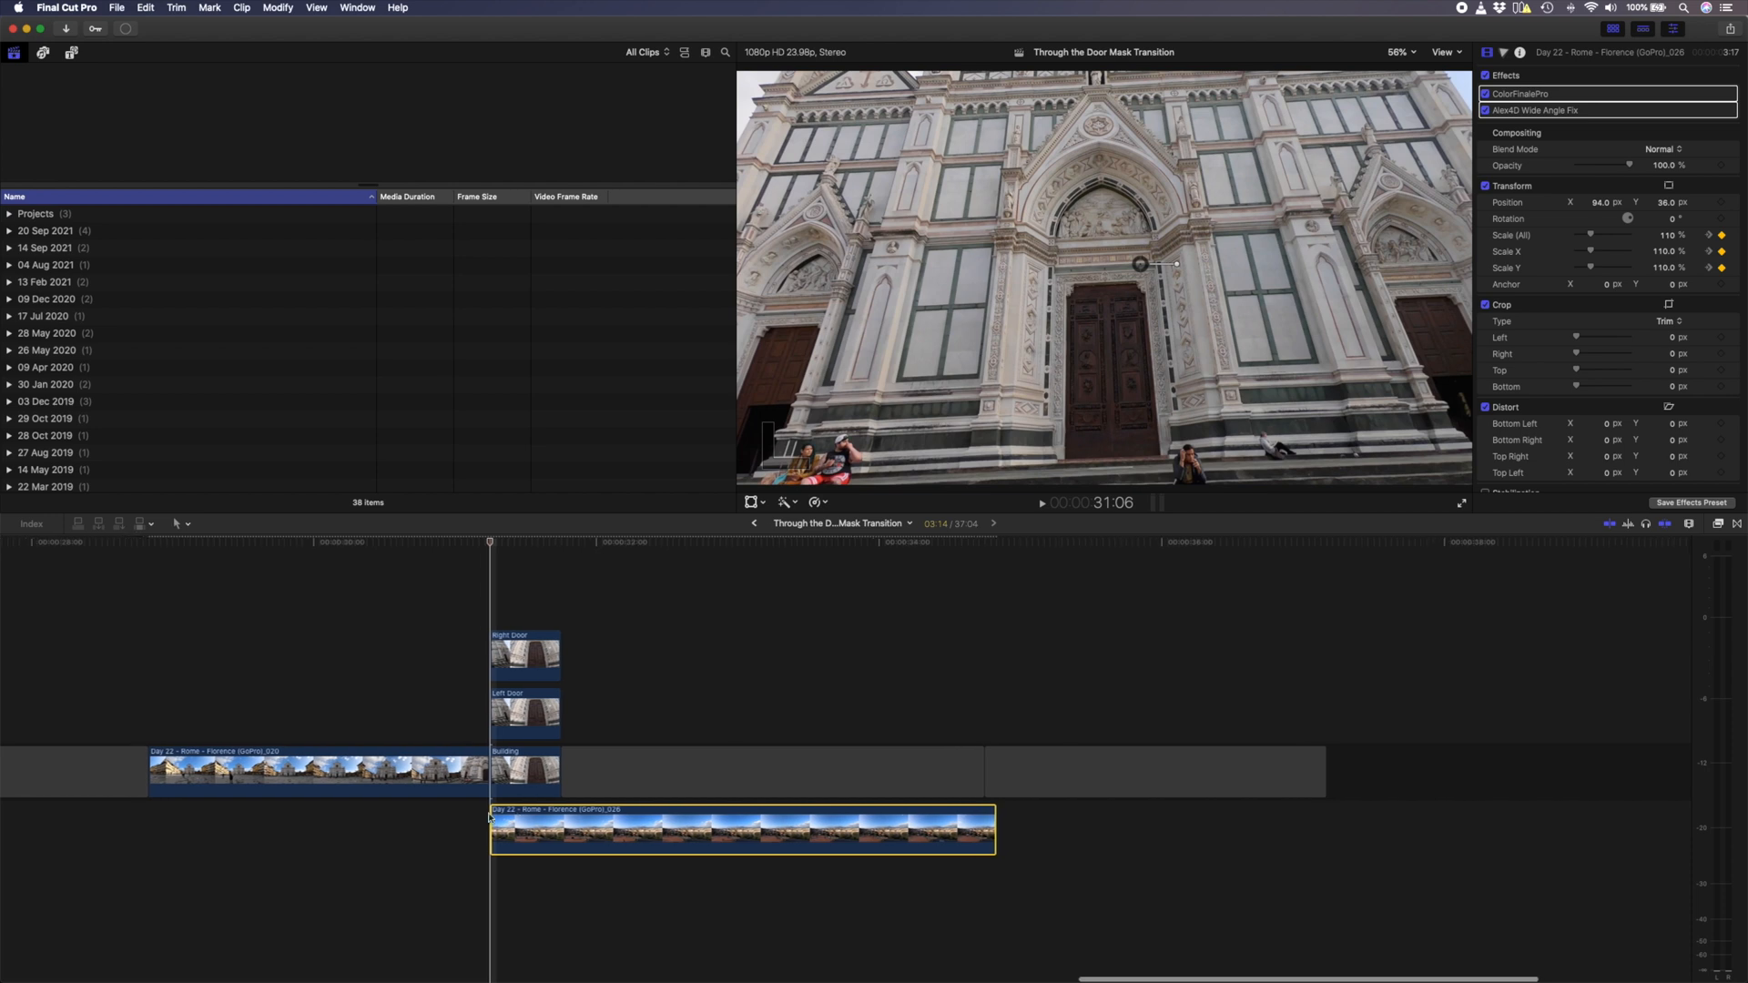
Reposition the 110%-scaled city shot and set a starting Rotation keyframe on Left Door
{"action": "left_click", "coordinate": [526, 710]}
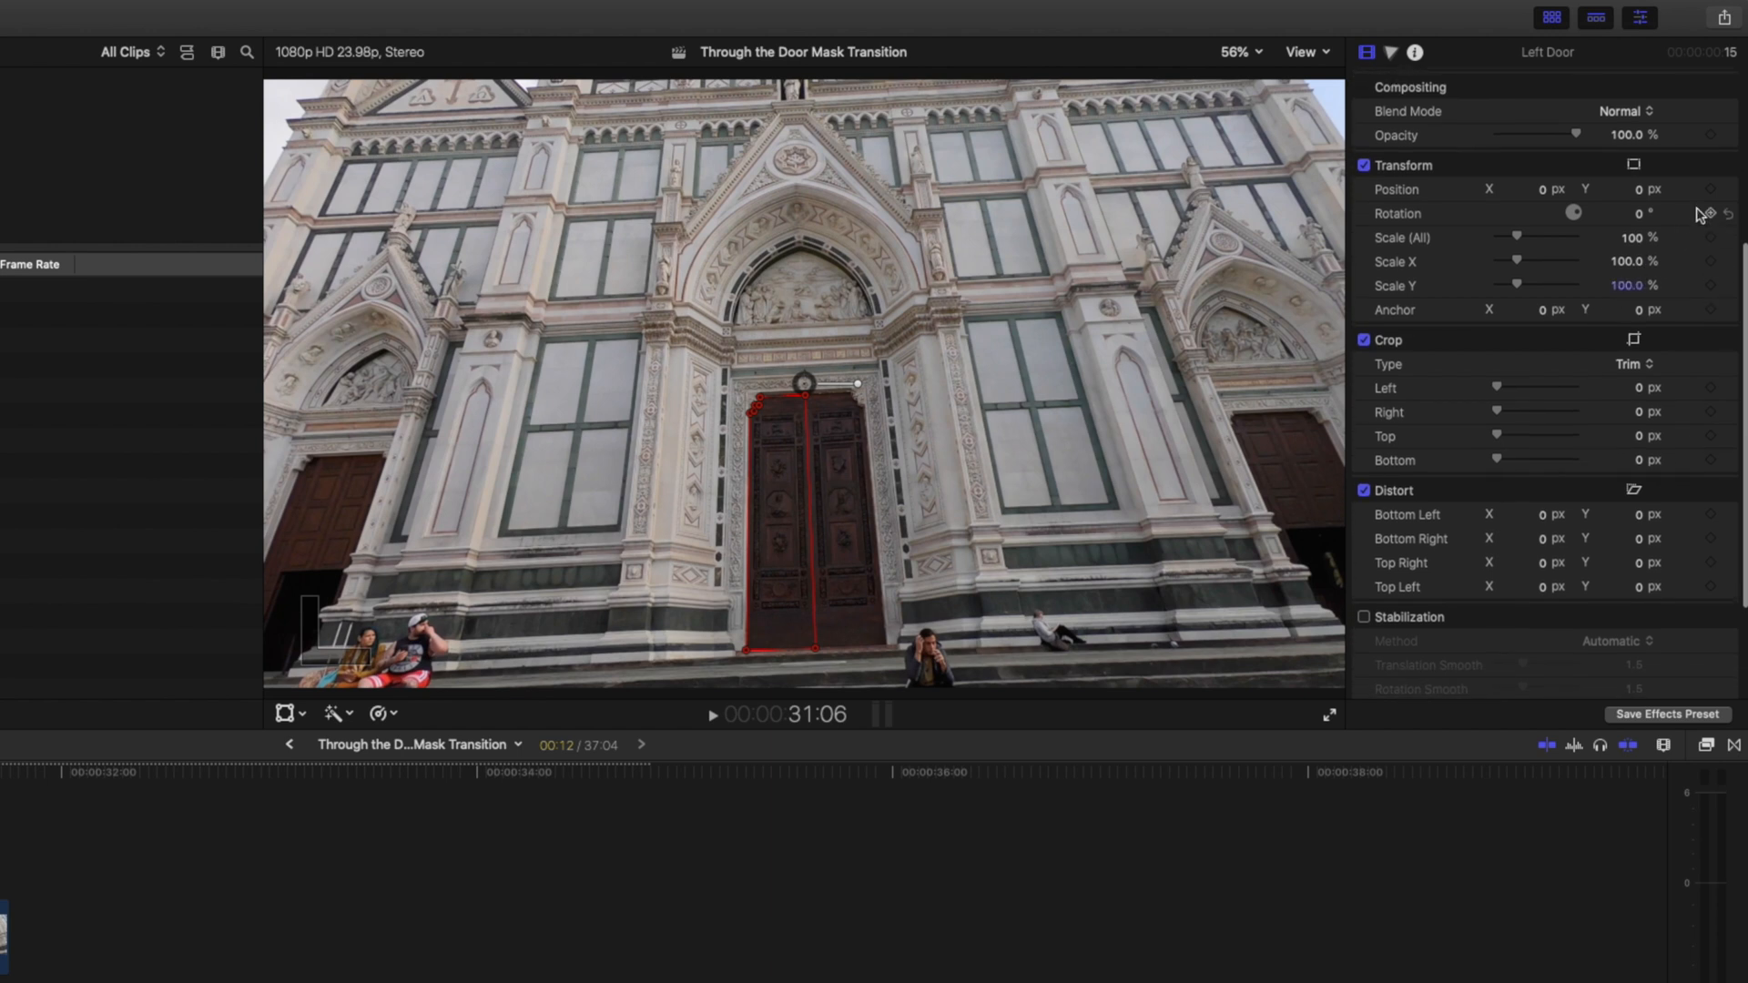
{"action": "left_click", "coordinate": [1711, 213]}
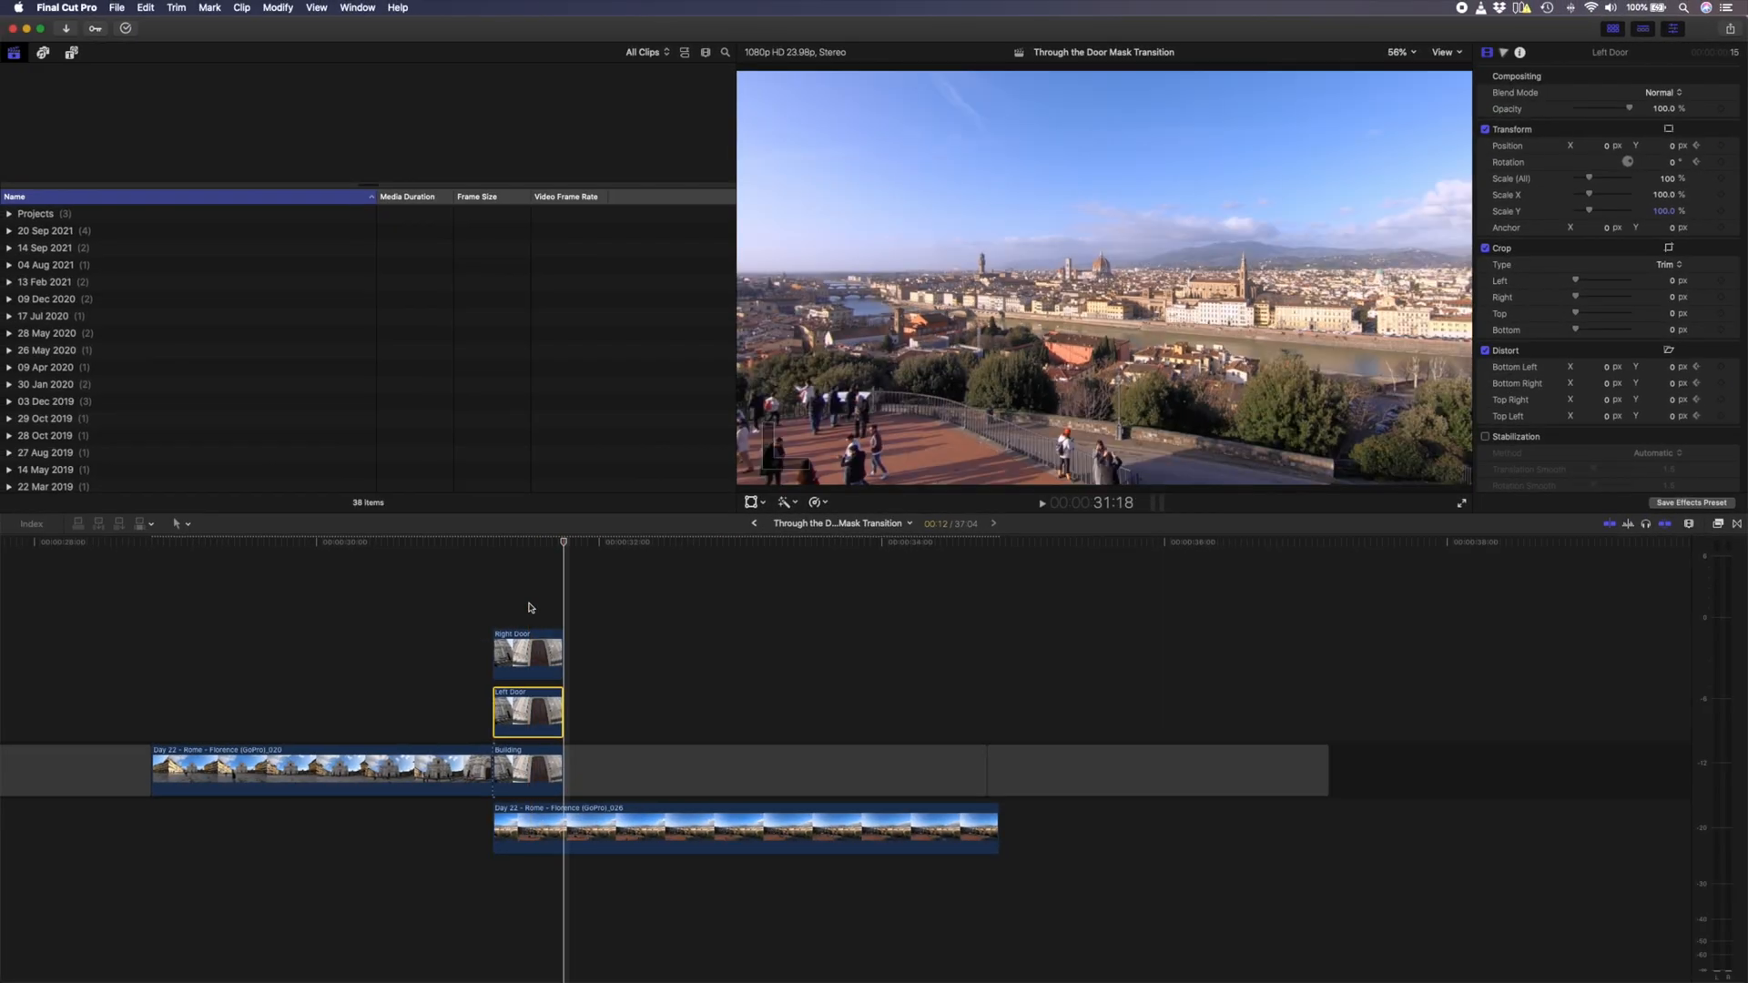
Keyframe Left Door's Distort, folding its free edge fully across, and step a frame to preview
{"action": "left_click", "coordinate": [753, 482]}
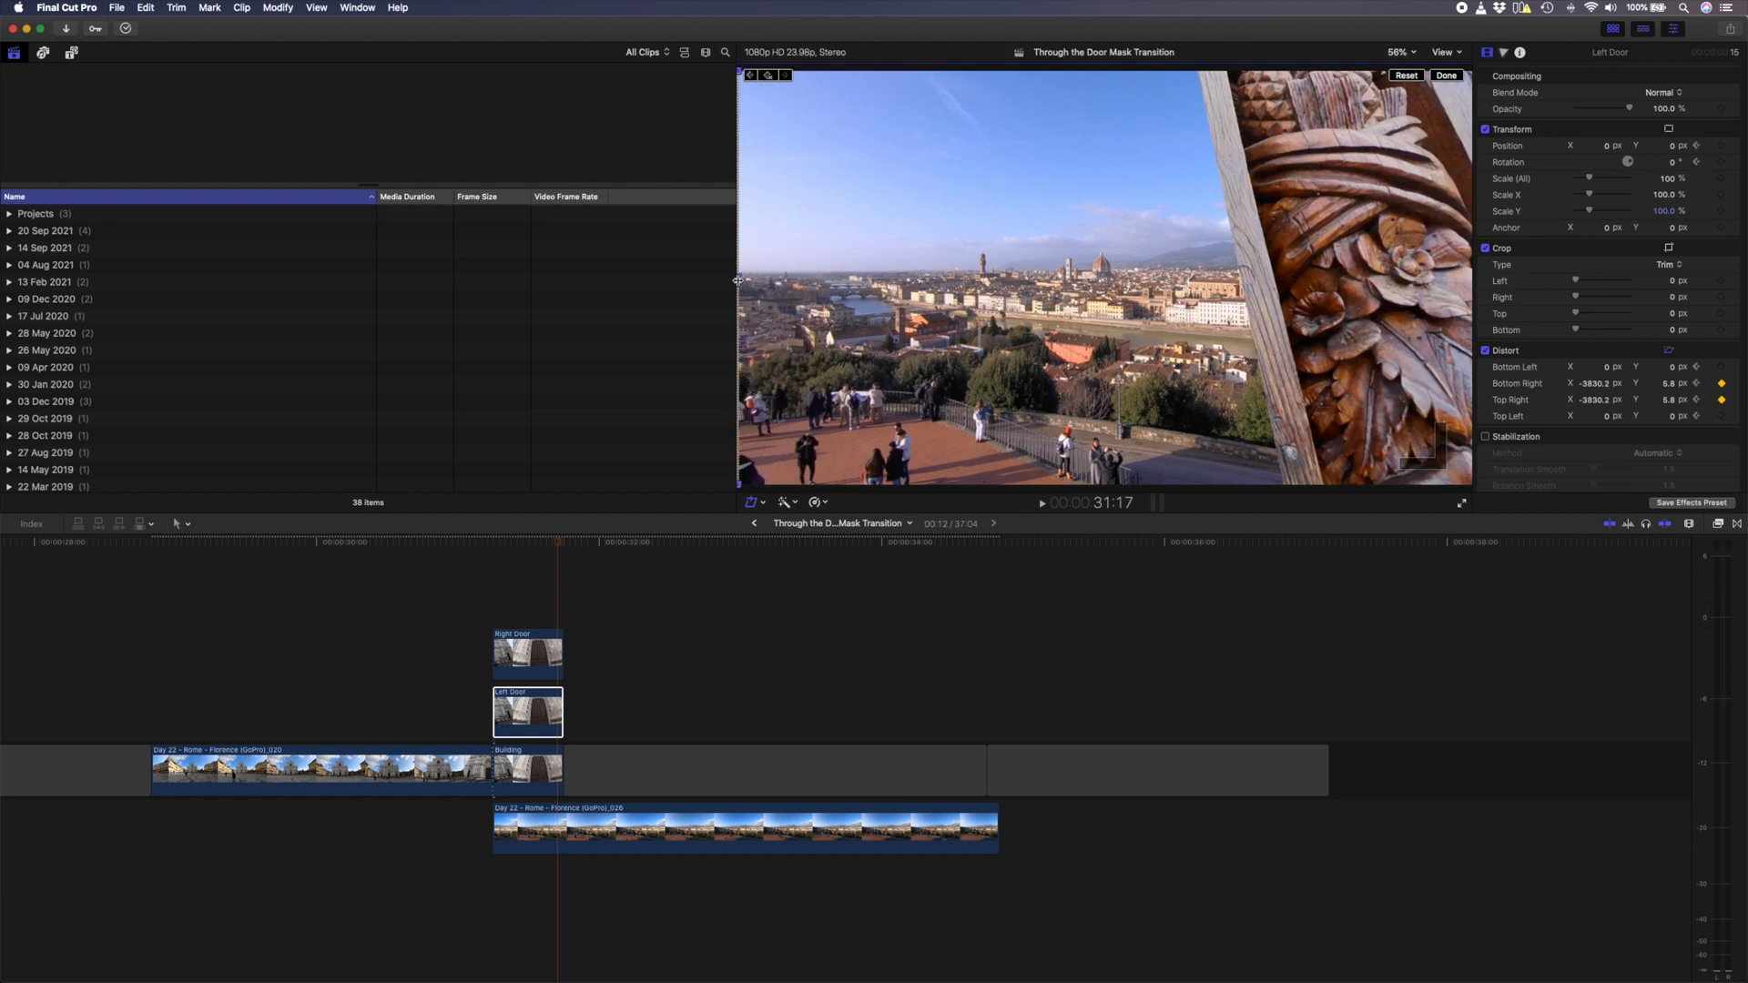
{"action": "left_click", "coordinate": [1445, 75]}
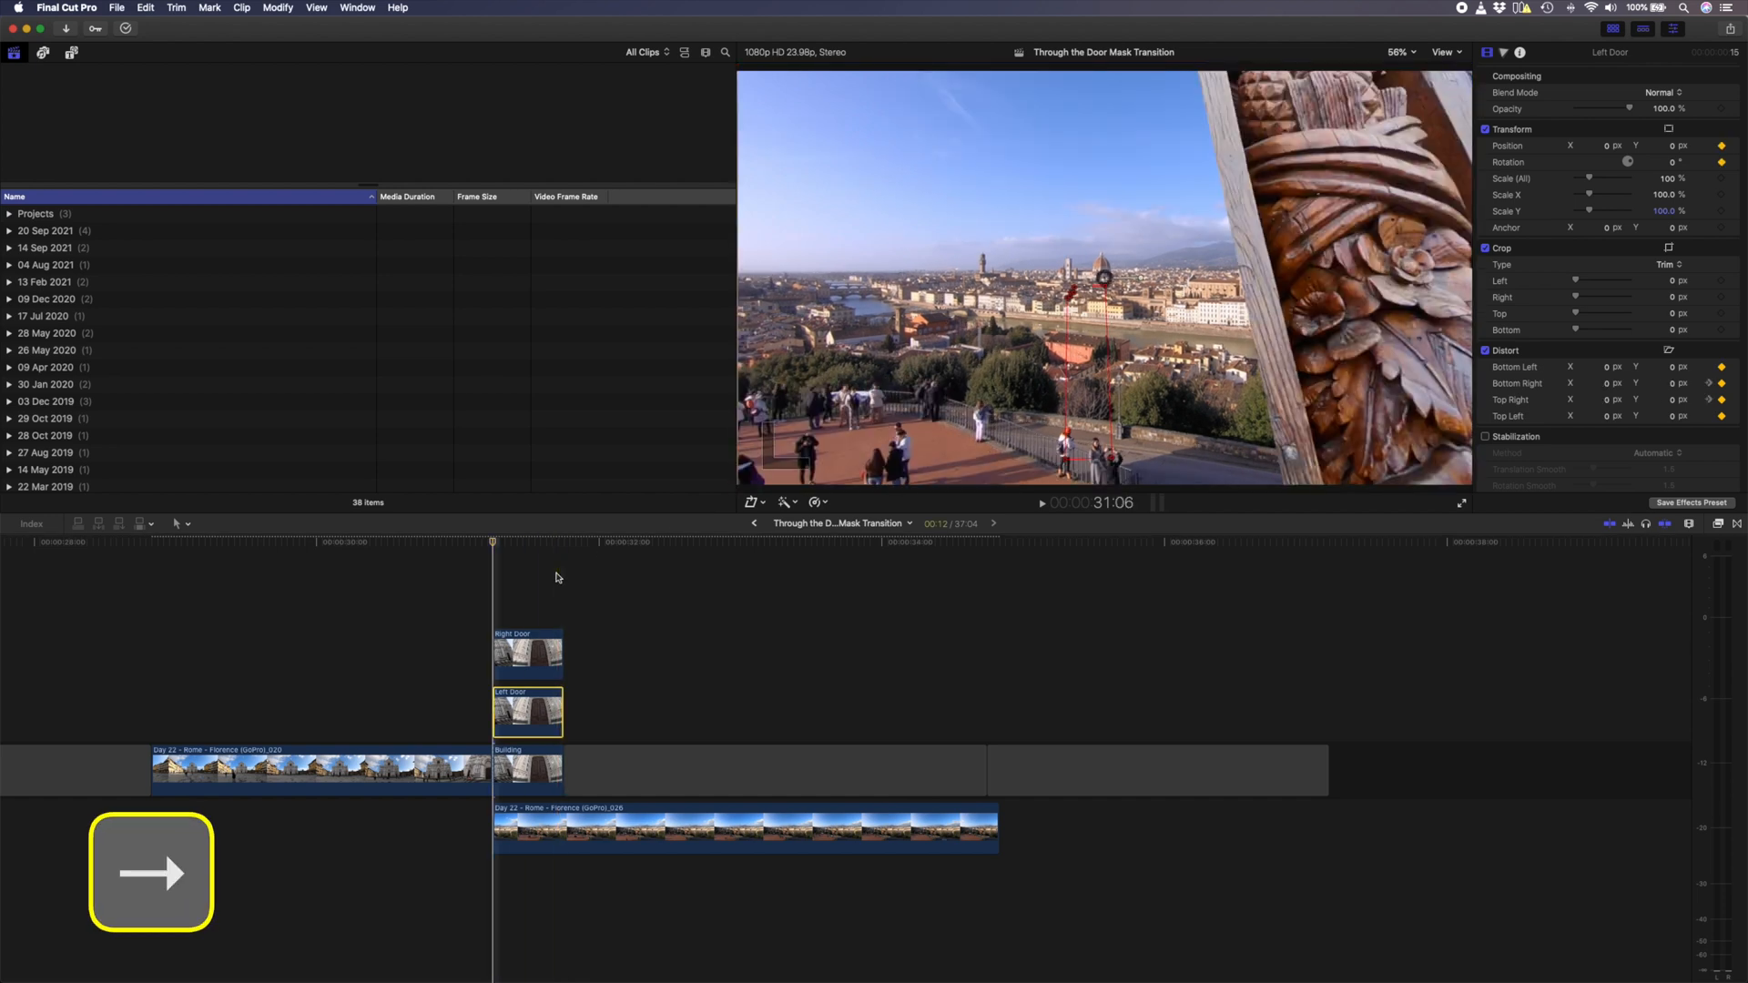
{"action": "key", "text": "right"}
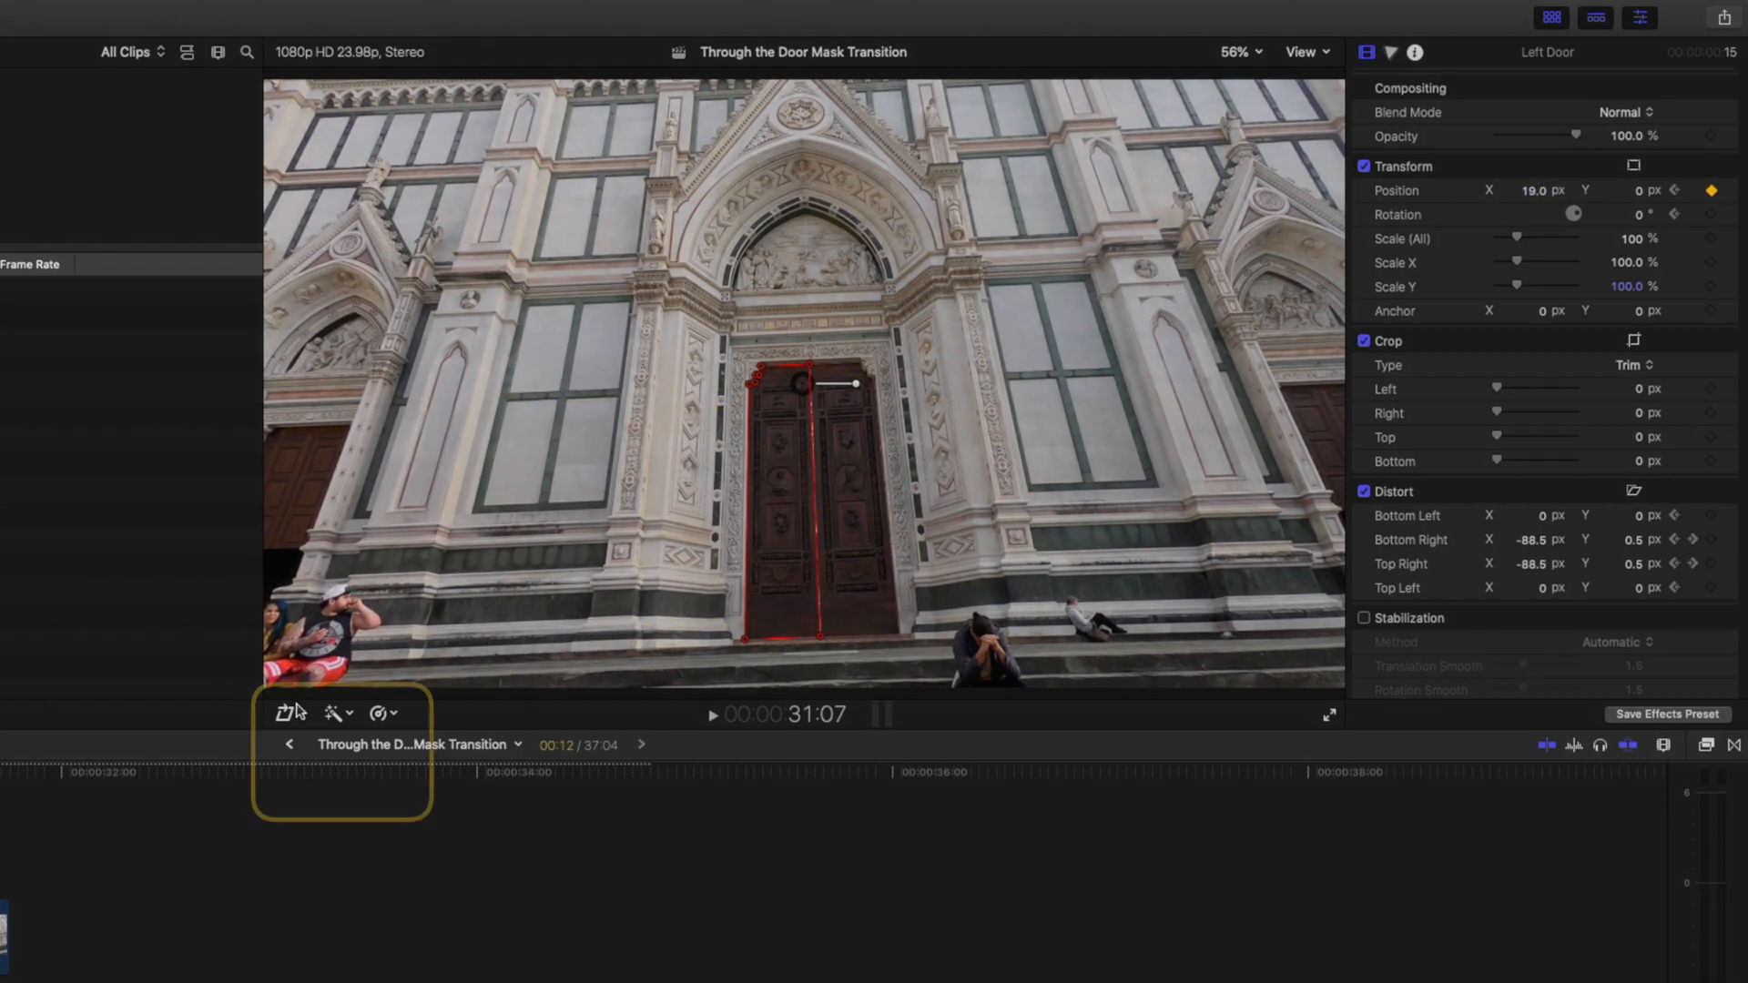
Keyframe Left Door's position and rotation as it swings, then select Right Door
{"action": "left_click", "coordinate": [283, 712]}
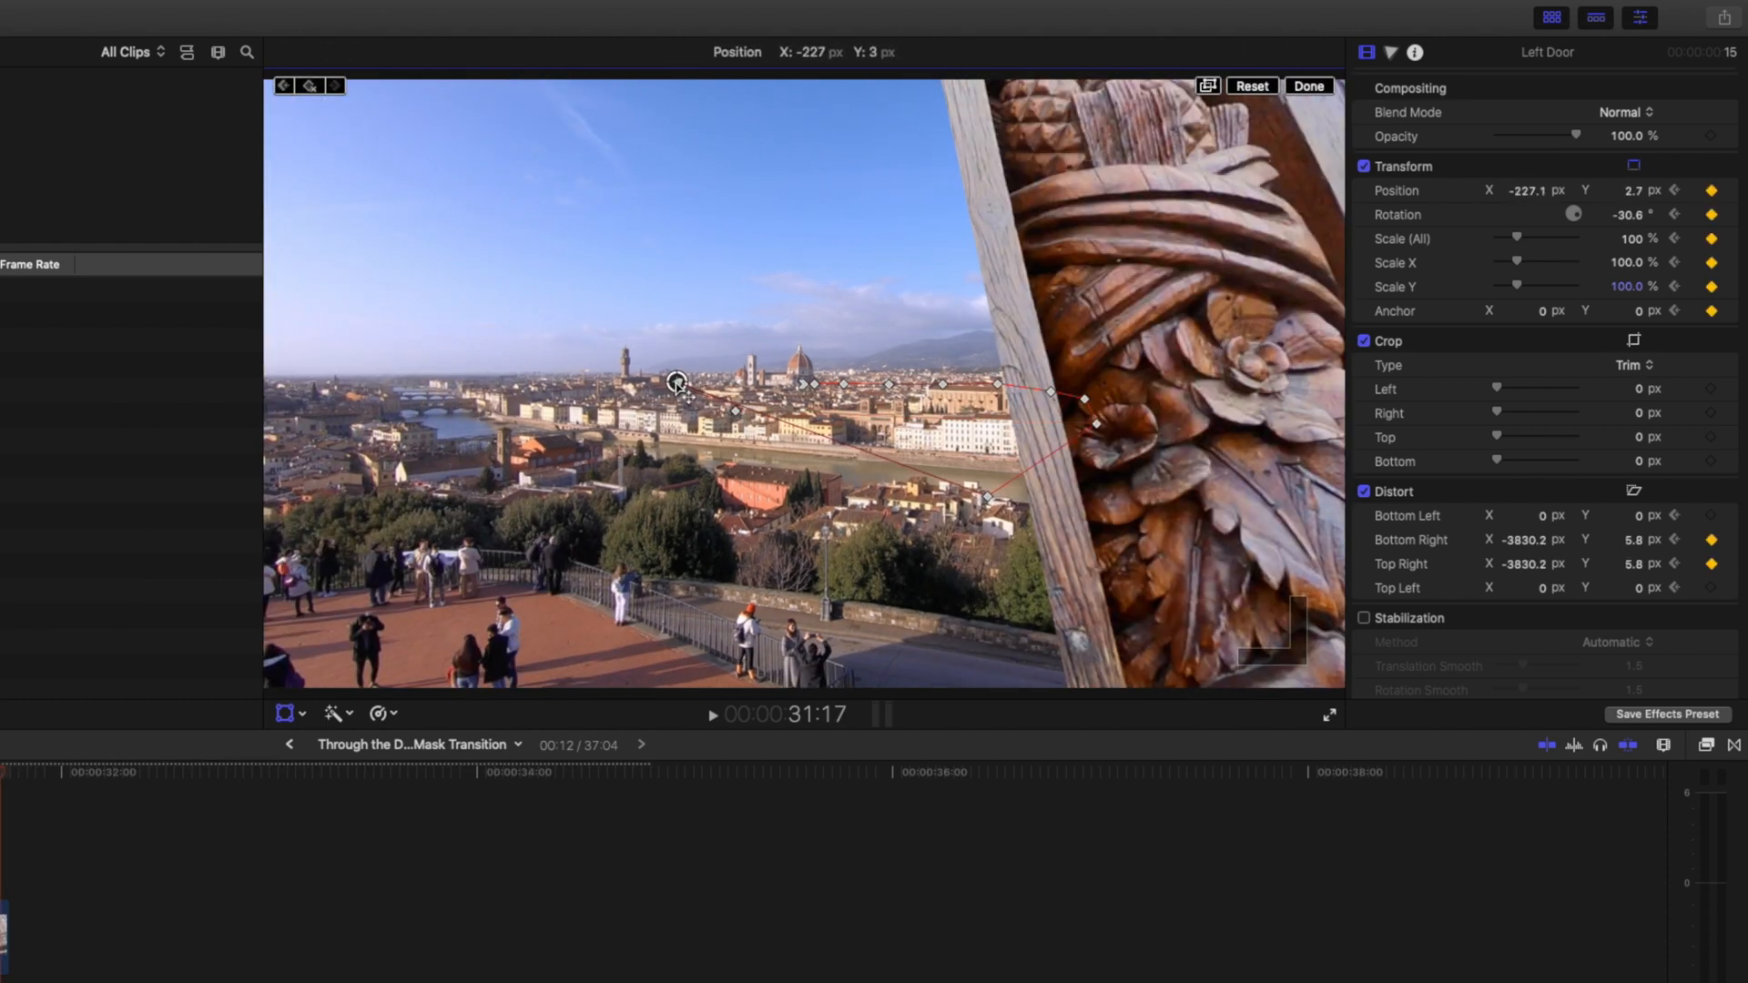
{"action": "left_click", "coordinate": [1307, 86]}
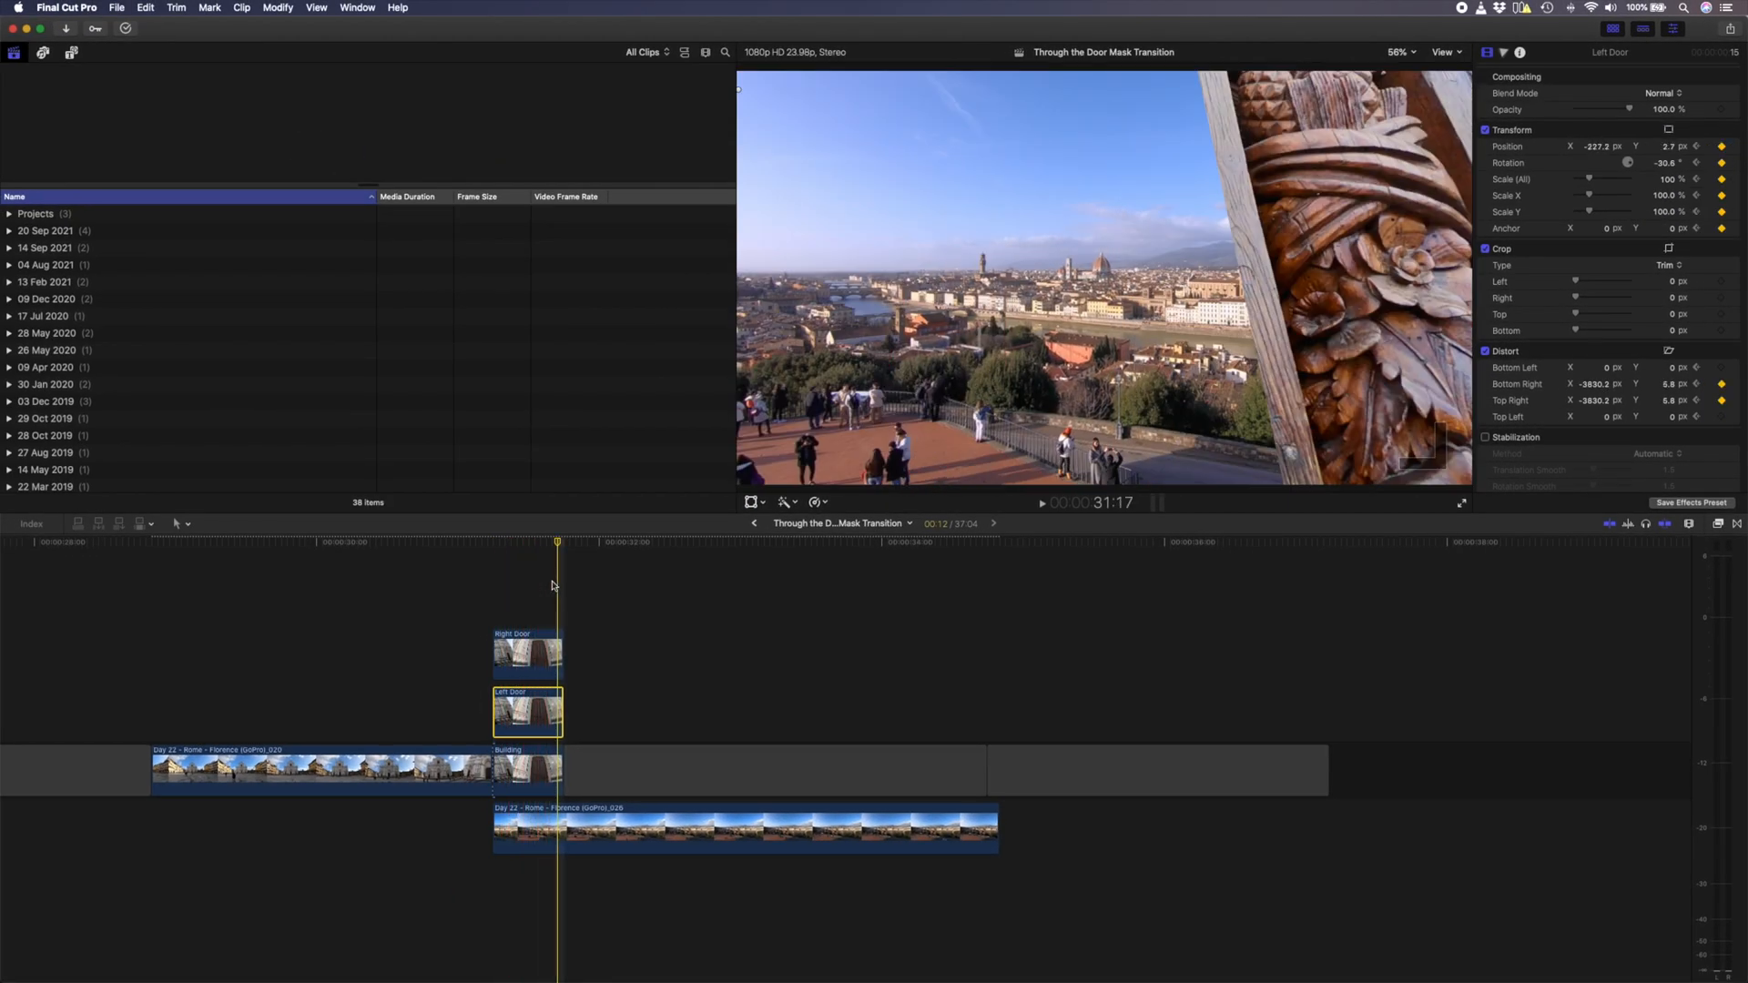
{"action": "left_click", "coordinate": [1048, 758]}
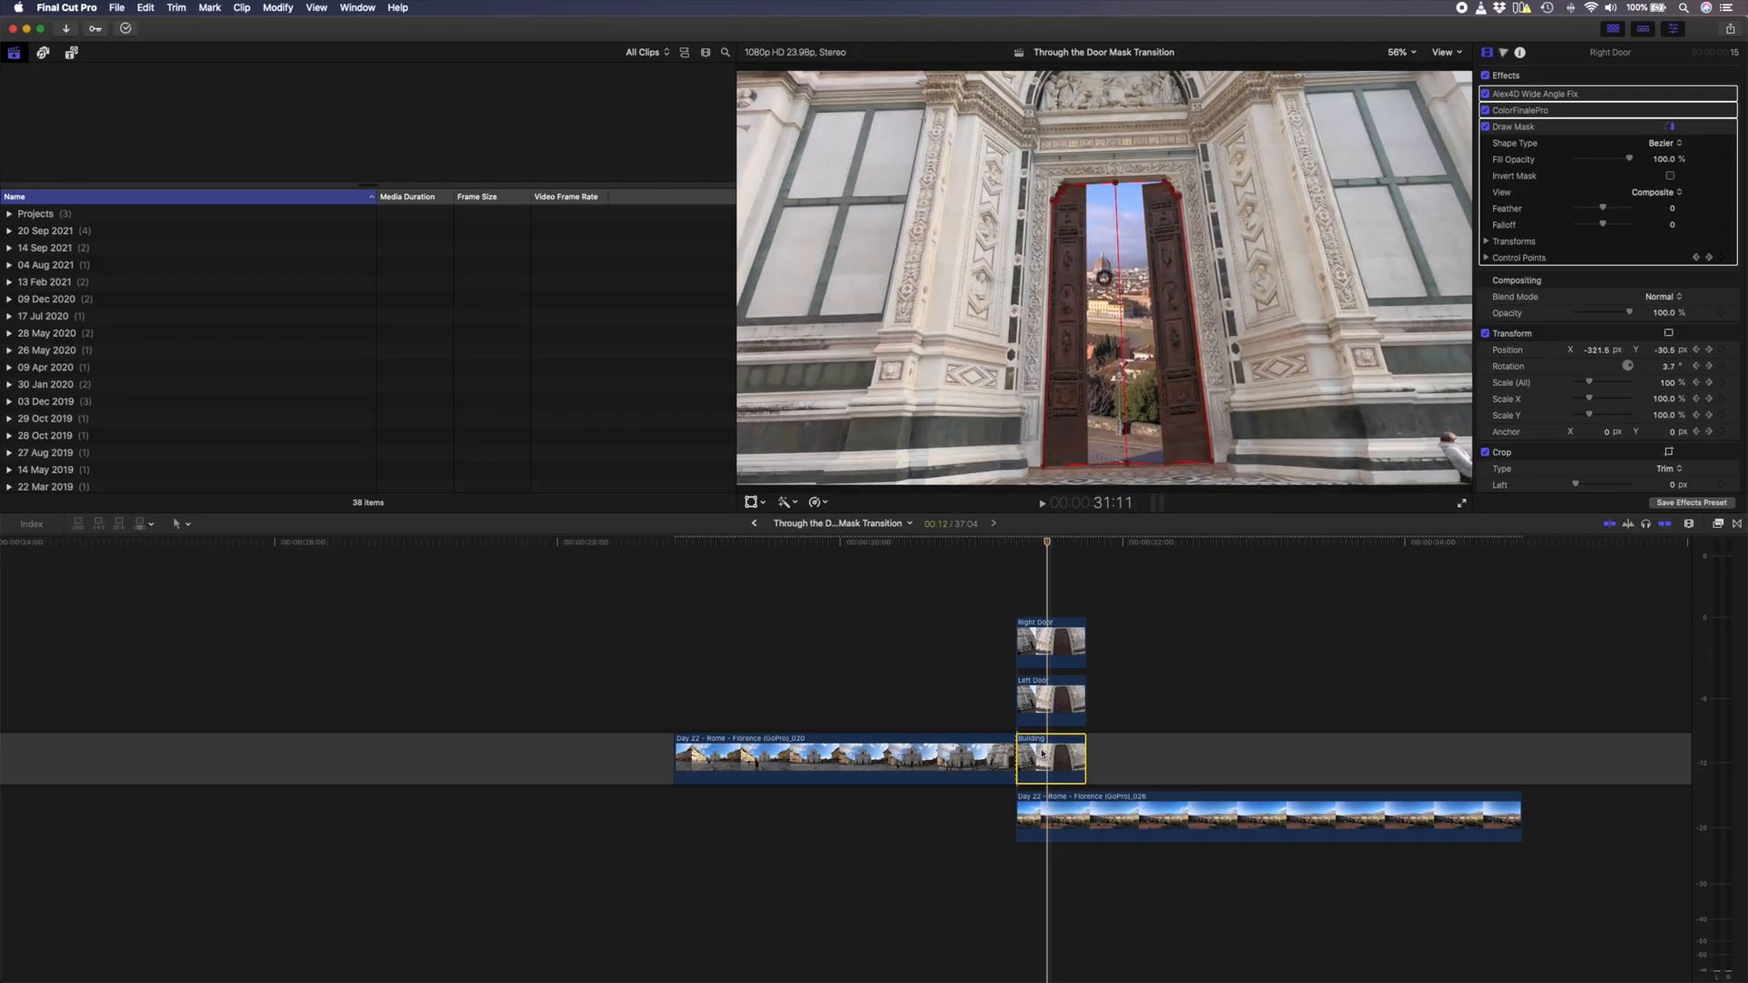
{"action": "key", "text": "cmd"}
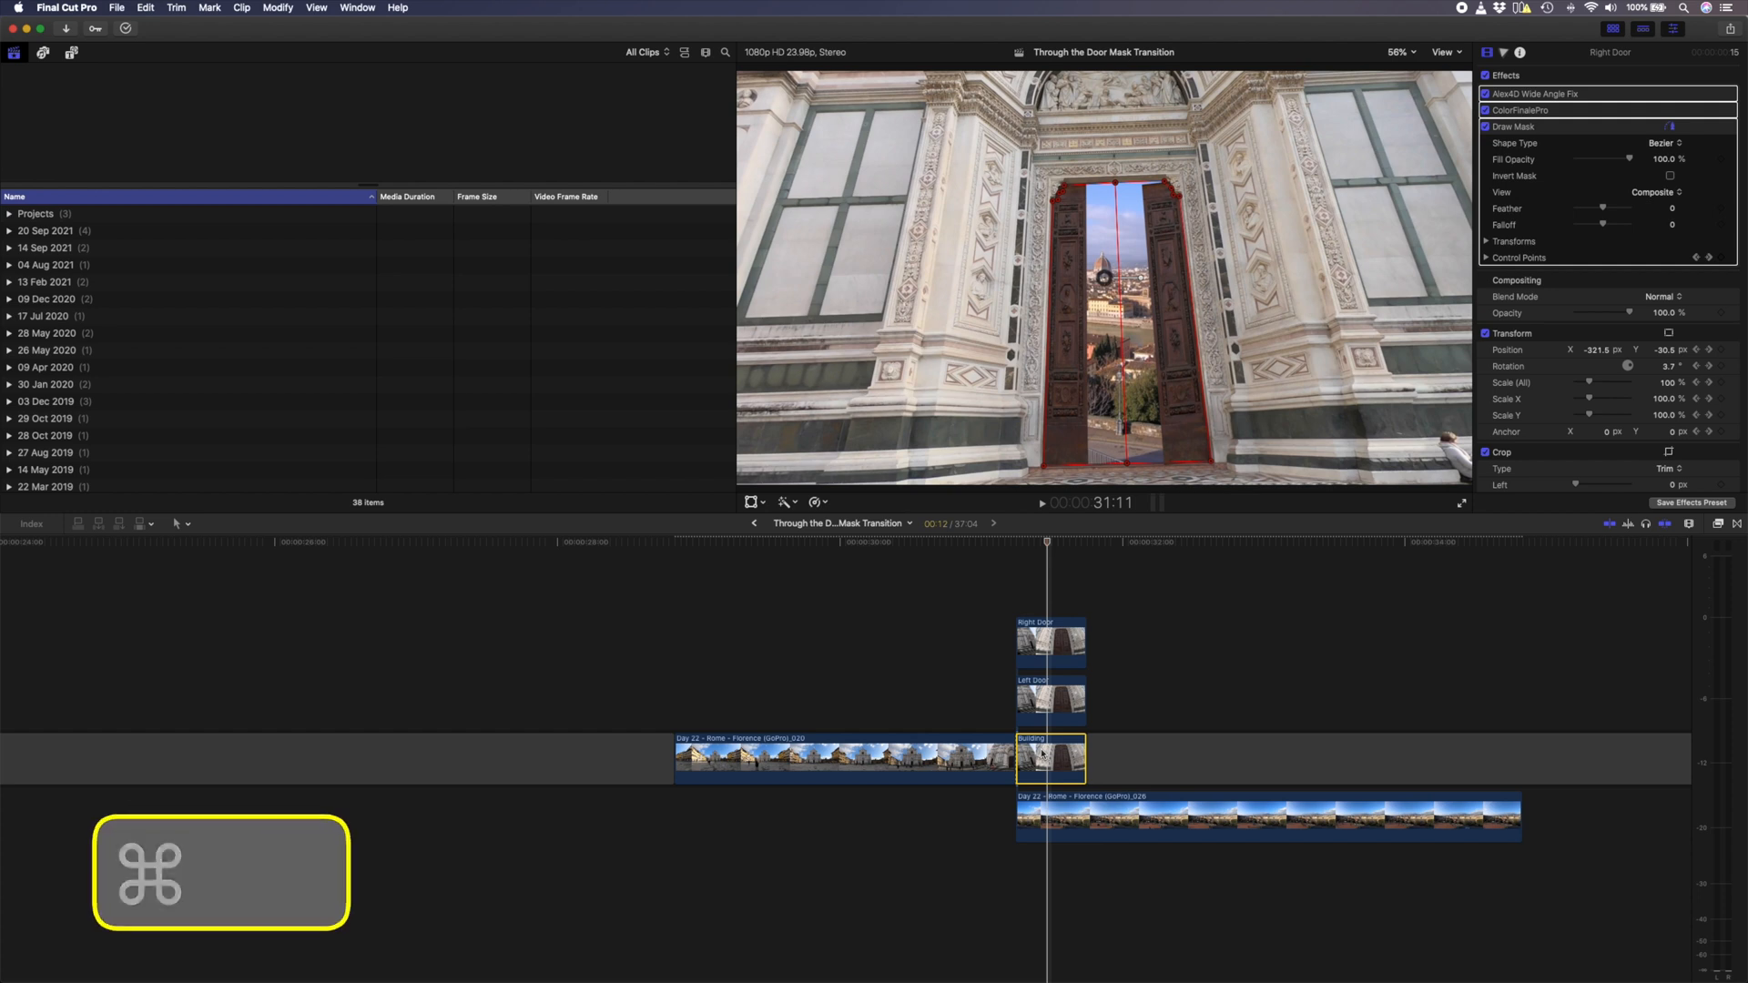